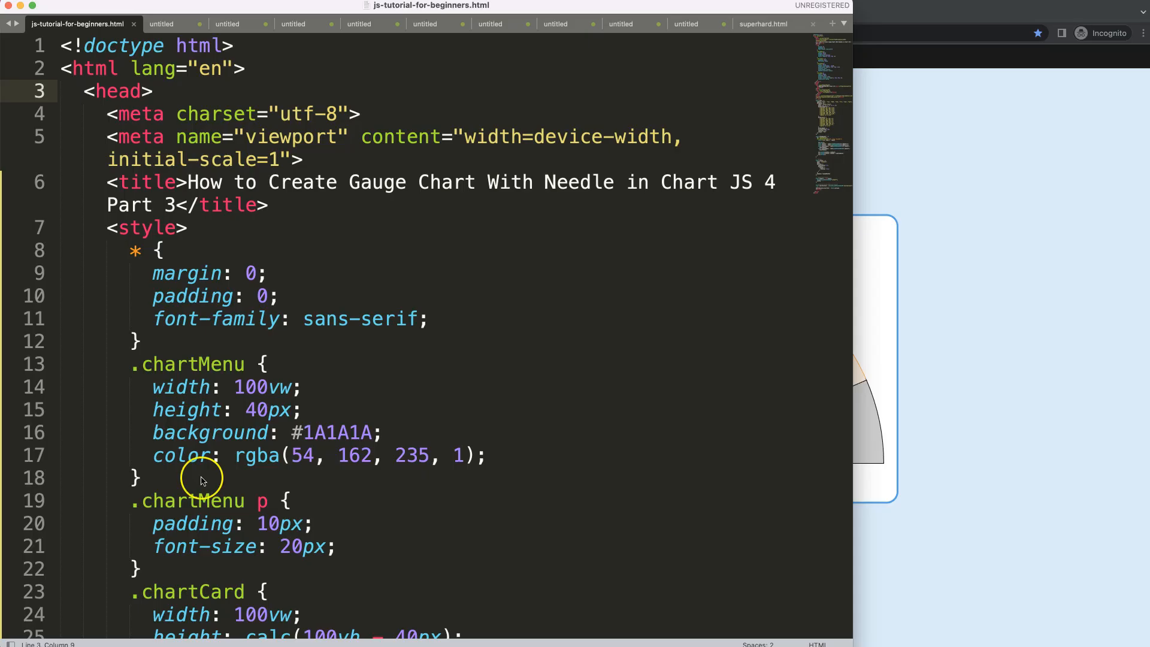
mouse_move(353, 221)
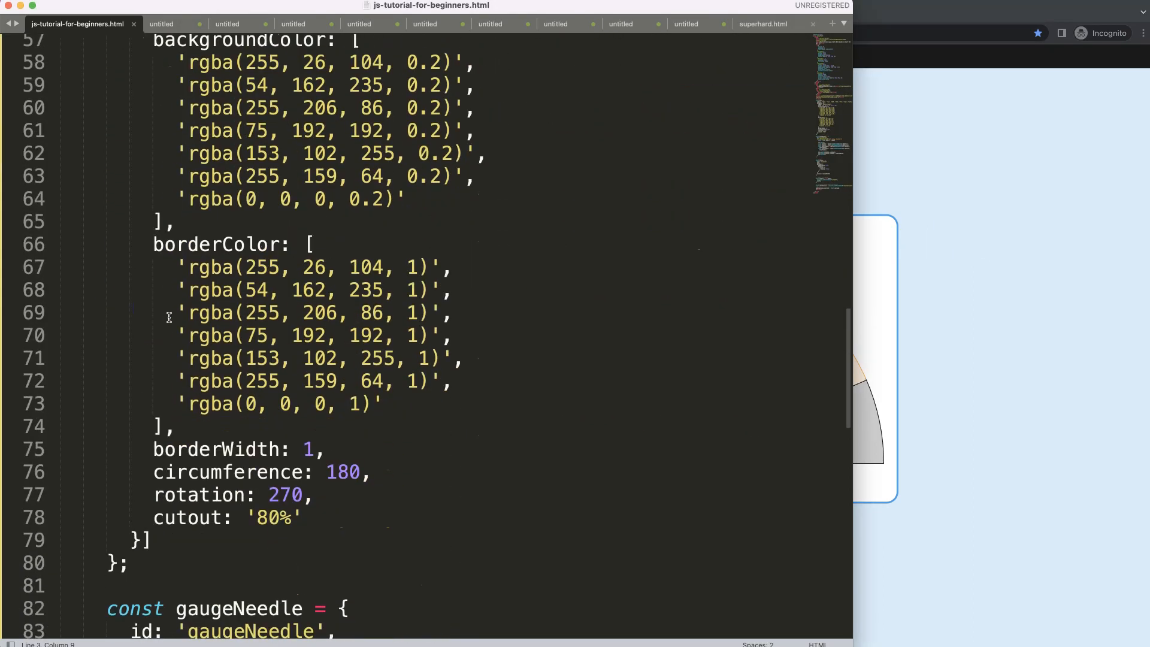
Add ctx.translate(xCenter, yCenter) to the needle drawing code
scroll("down", 3)
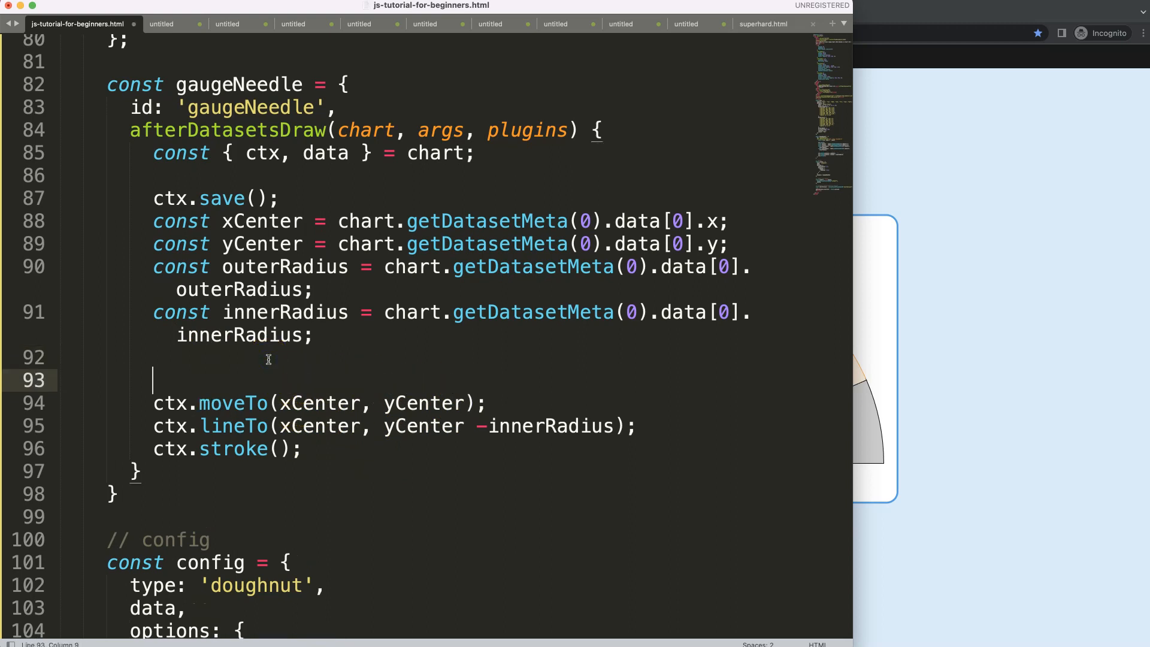
type("ctx.translate")
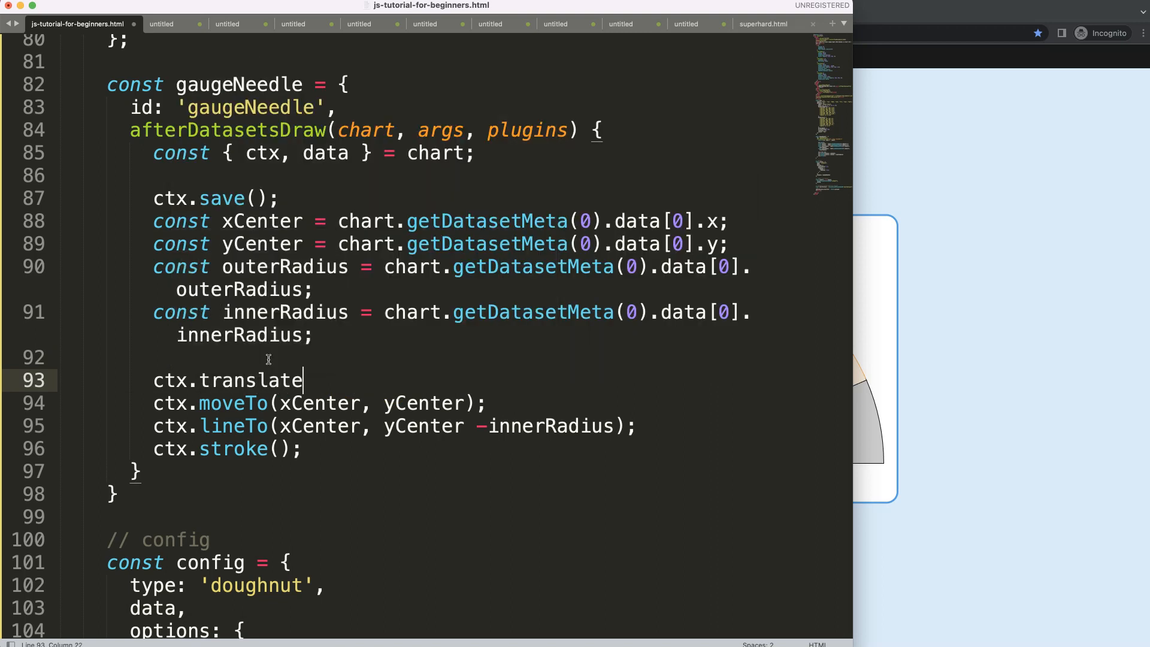
type("()")
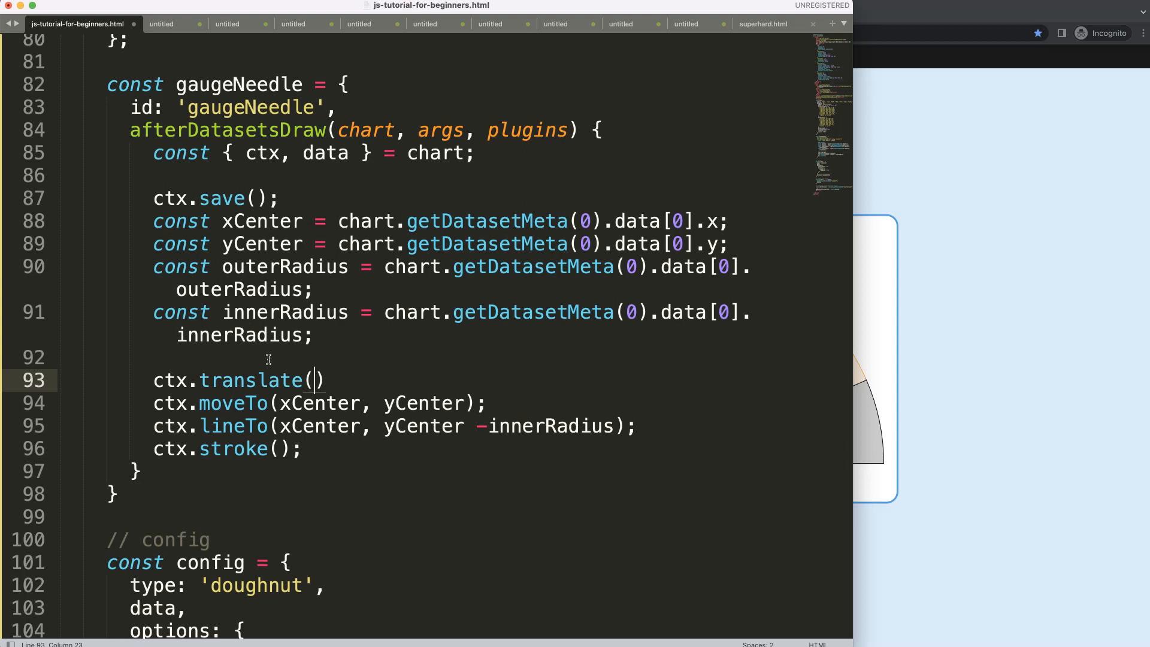
mouse_move(257, 365)
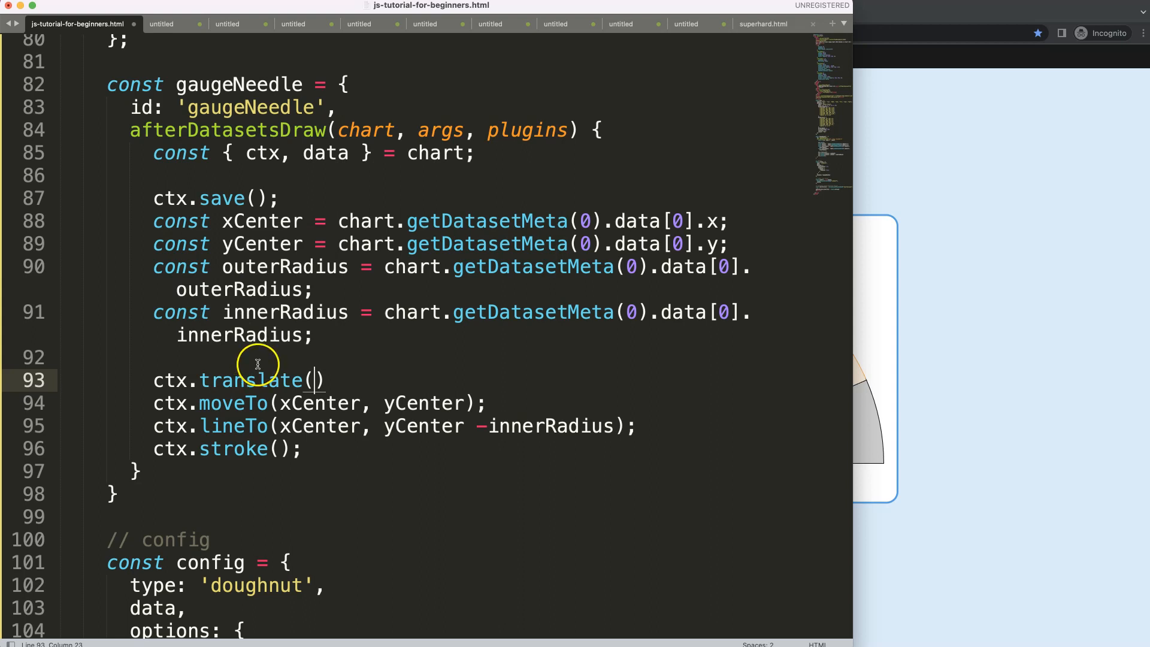
left_click(286, 402)
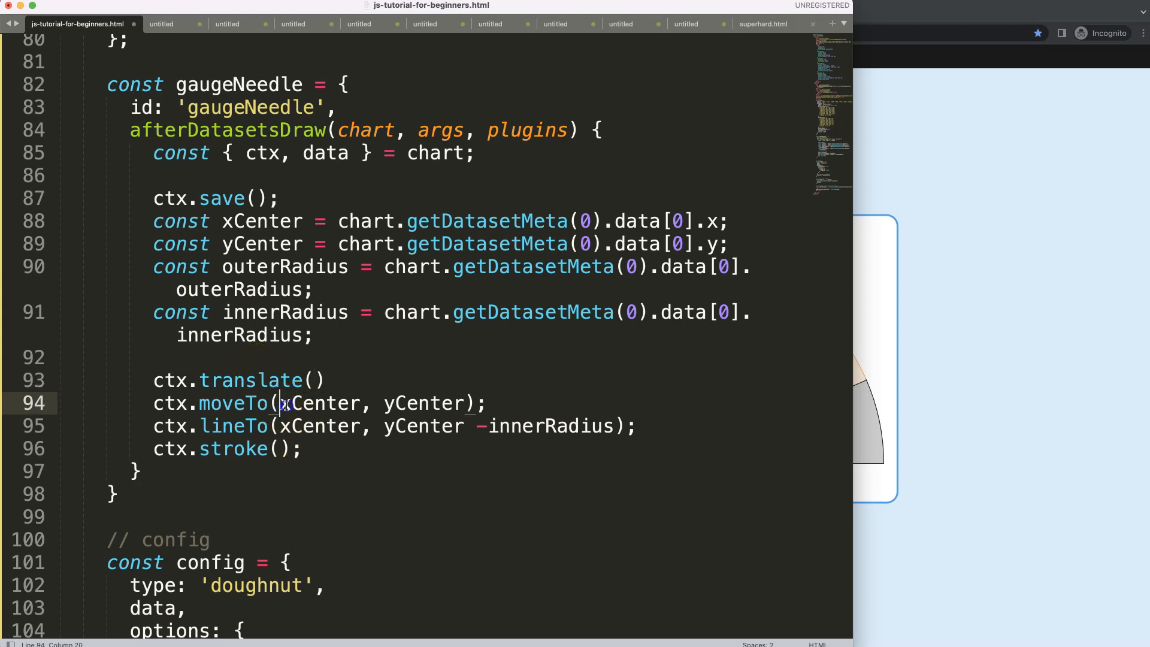
left_click_drag(281, 402, 464, 402)
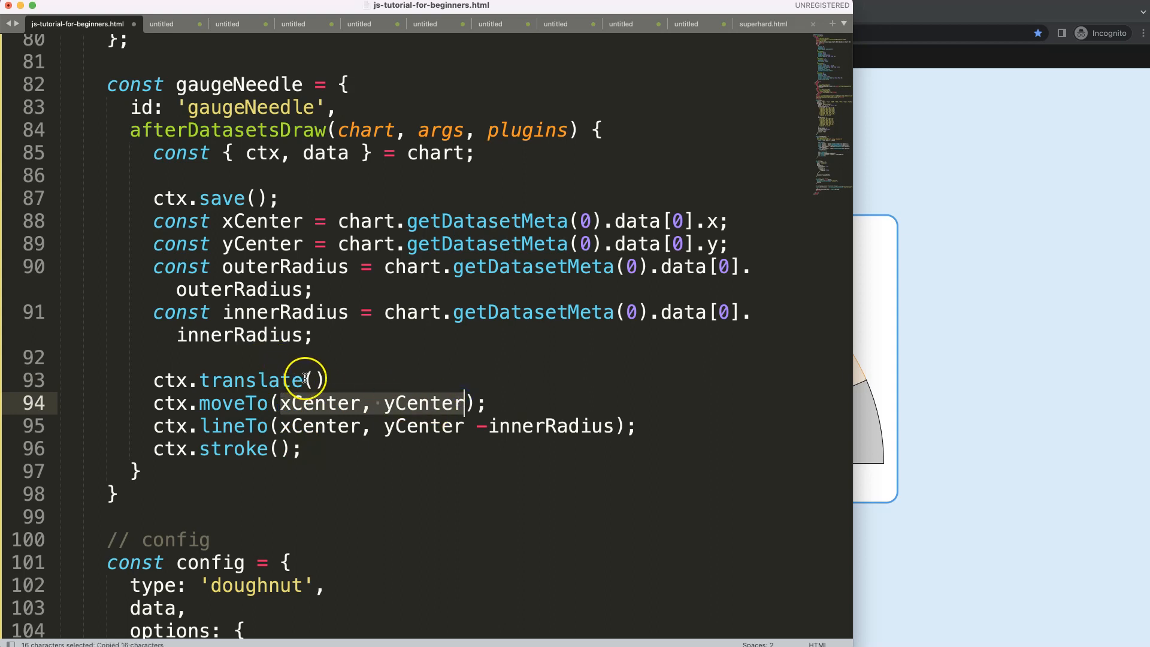
type("xCenter, yCenter")
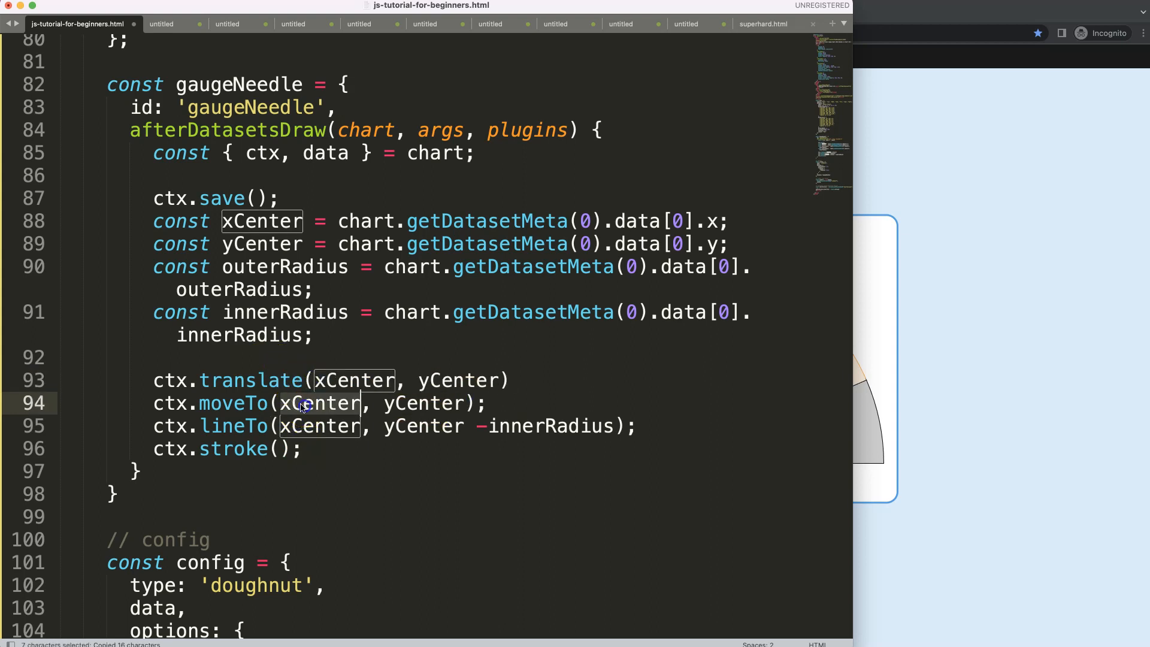
Replace the path coordinates with 0, 0 and add ctx.restore(); after stroke
type("0, 0")
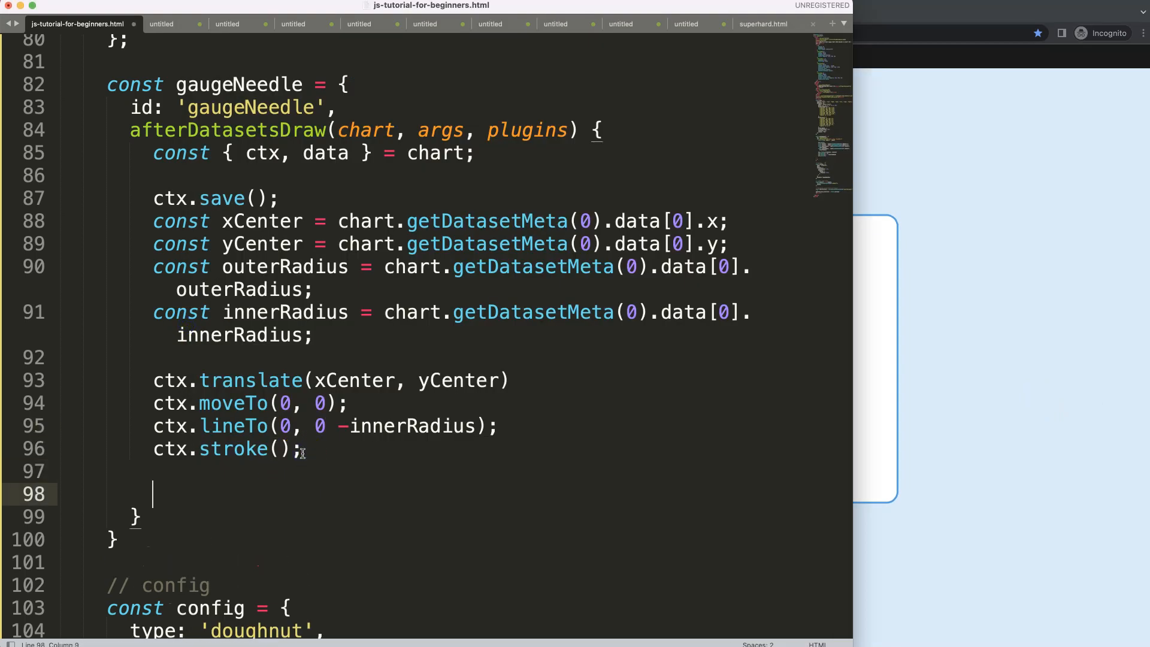
type("ctx.restore*")
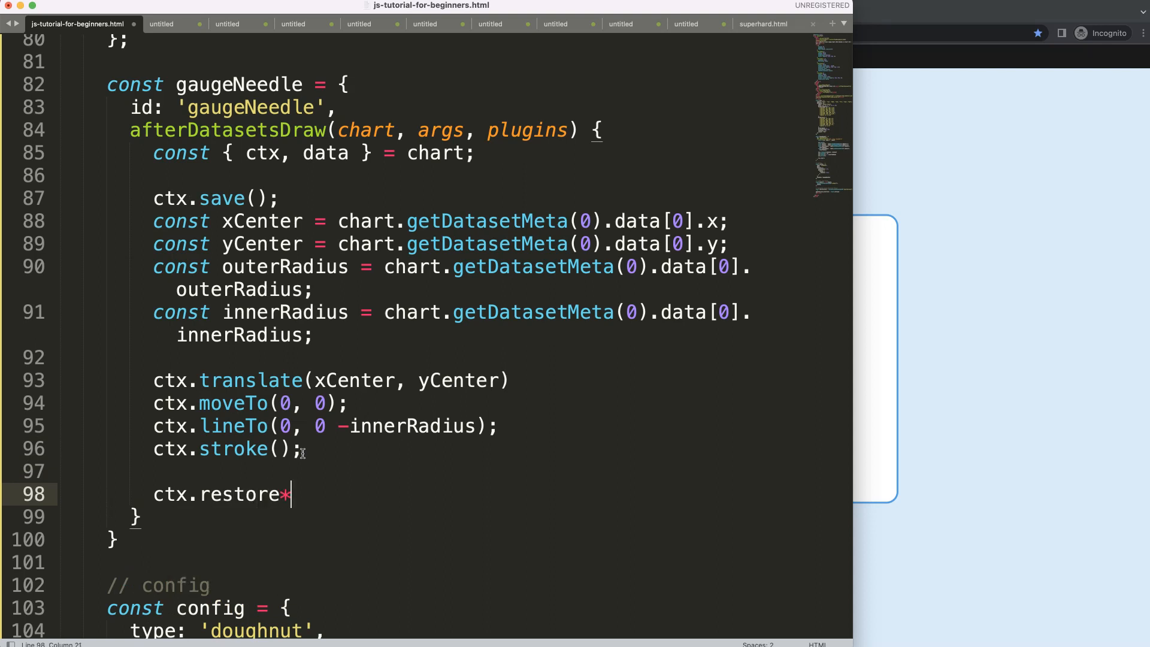
type("();")
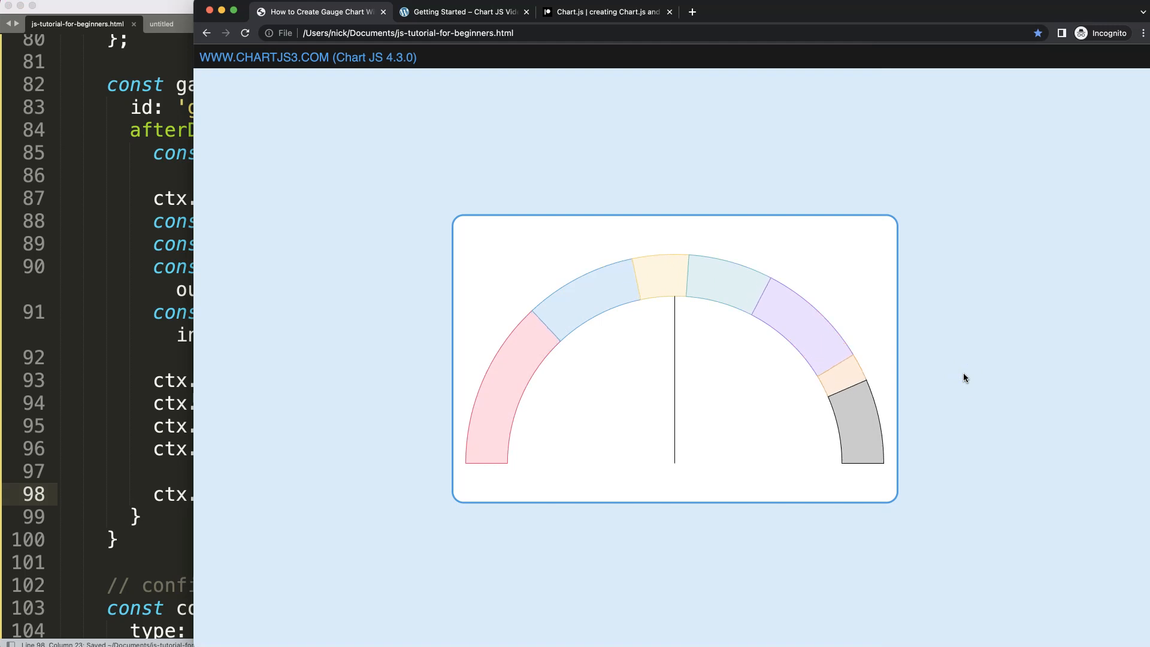
mouse_move(706, 331)
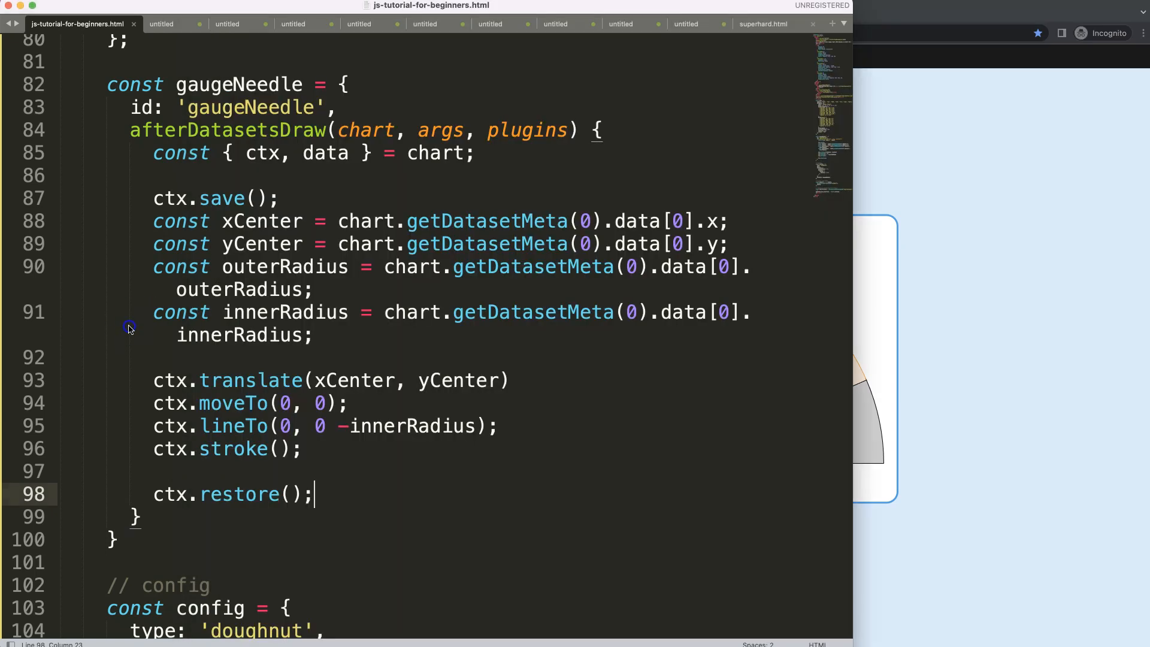
Remove the stray myChart text and start a tooltip option after the legend block
scroll("down", 3)
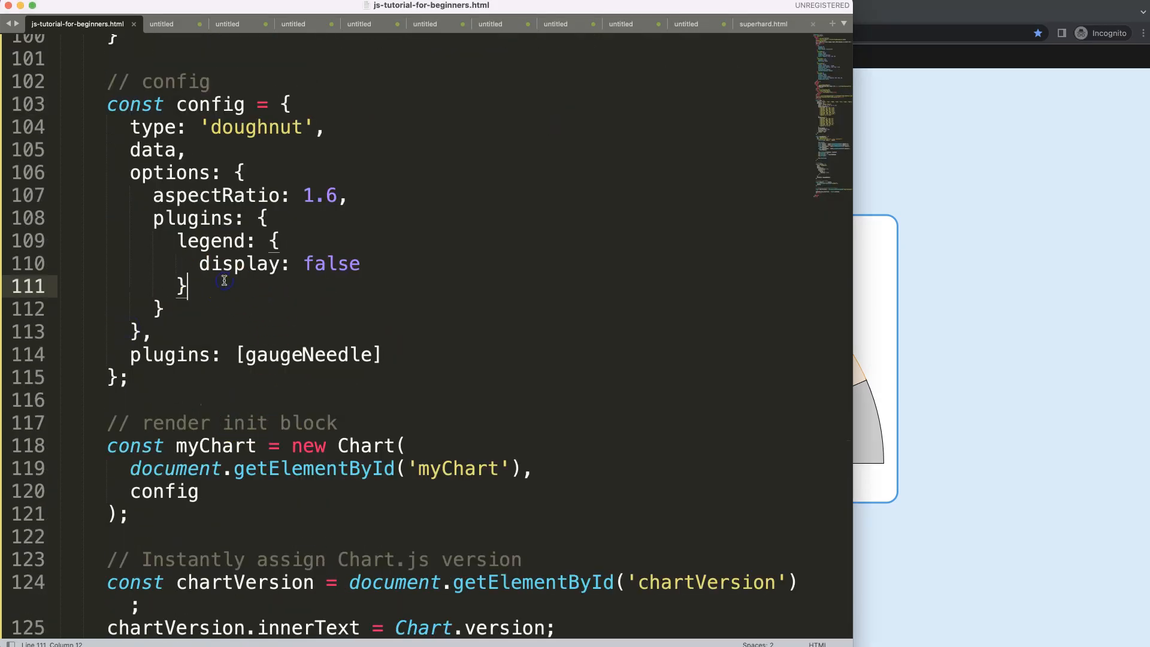
type("myCharttoolt")
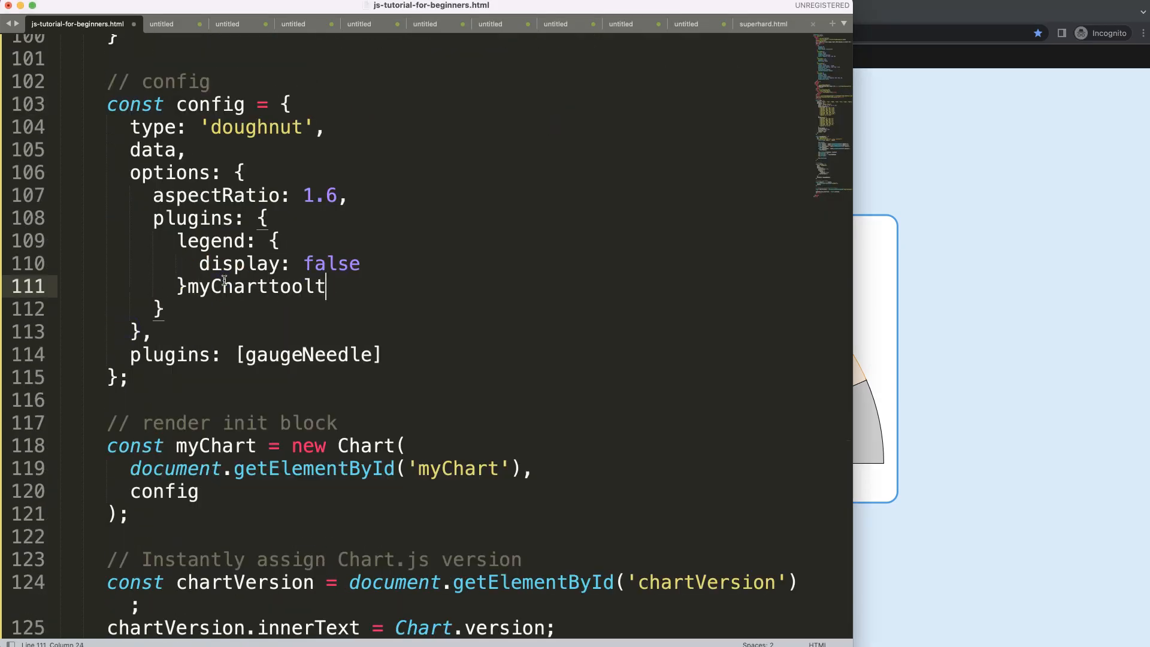
key("backspace")
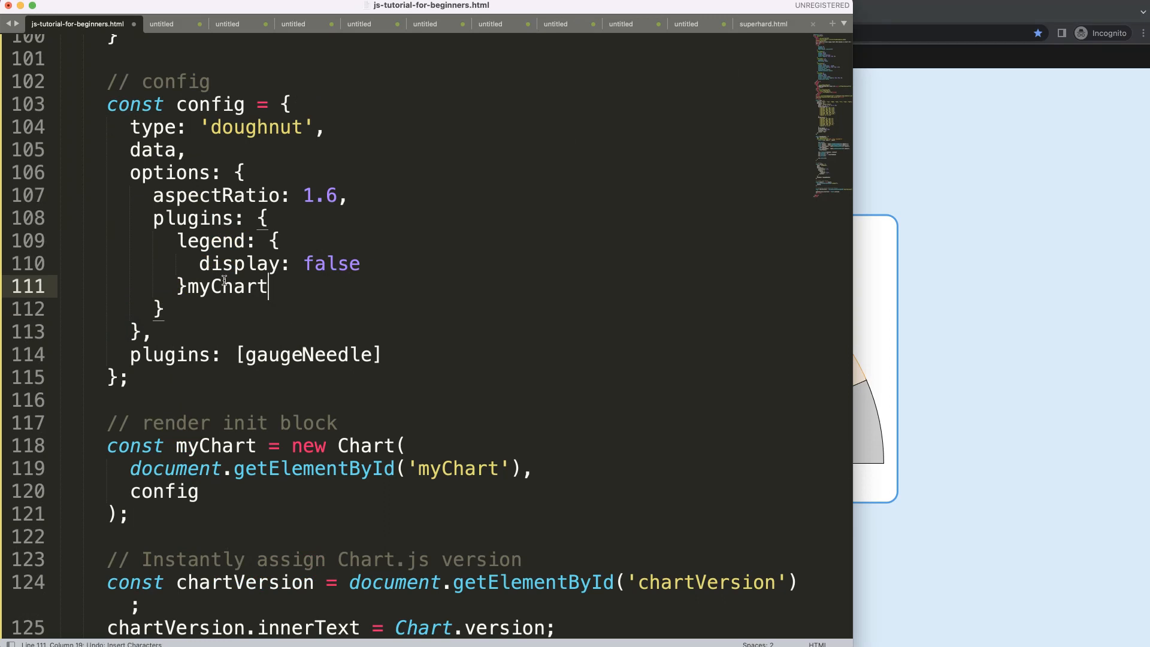
double_click(228, 286)
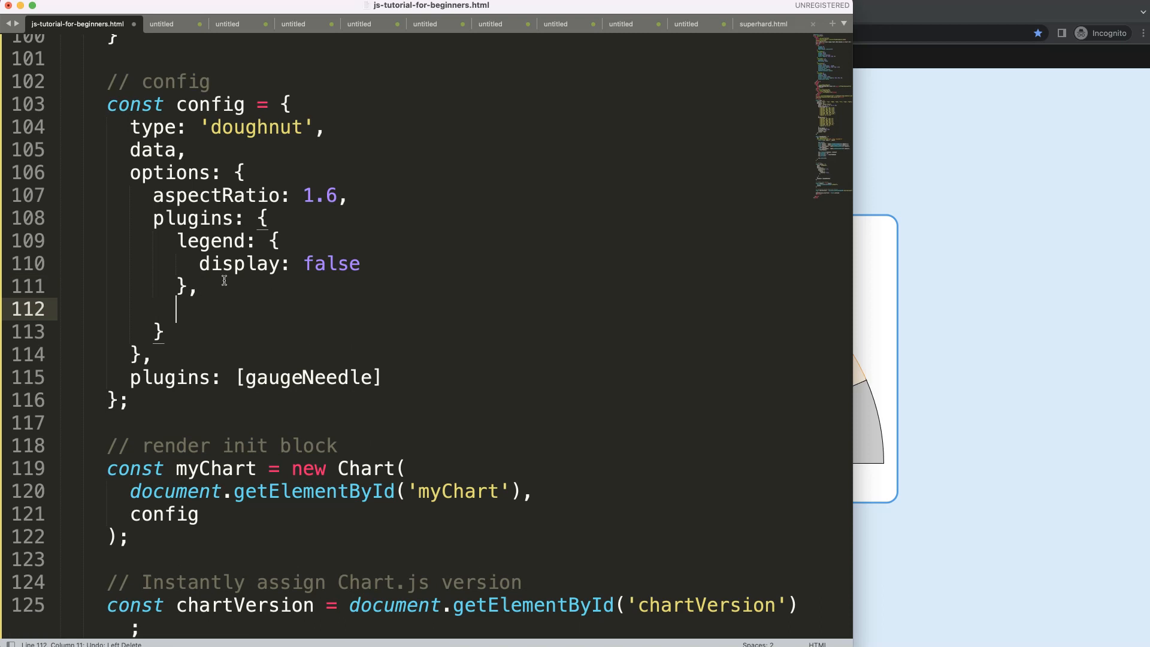
type("t")
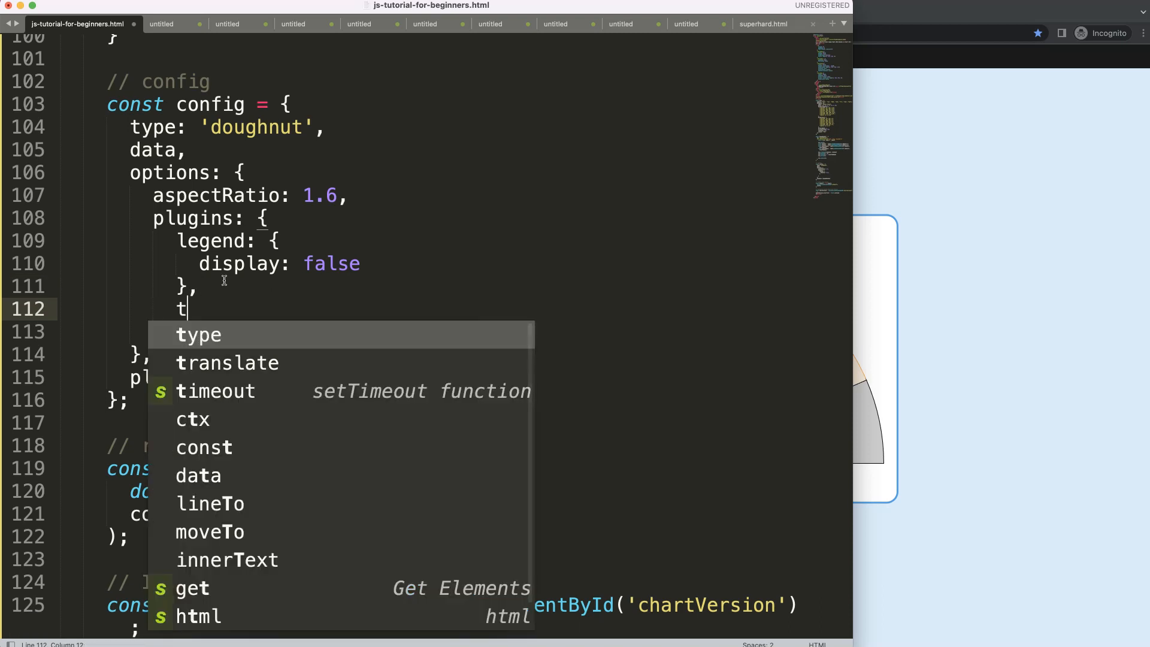
type("oolti")
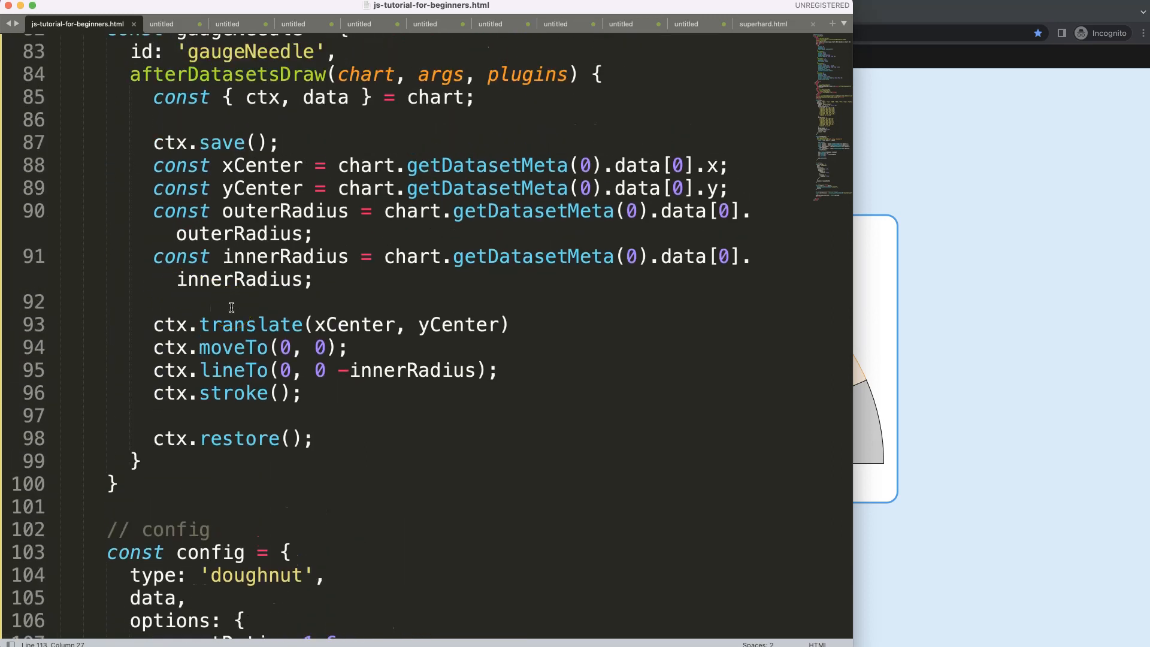
Insert a new line after ctx.translate and add ctx.beginPath() above ctx.moveTo
type(";")
key("enter")
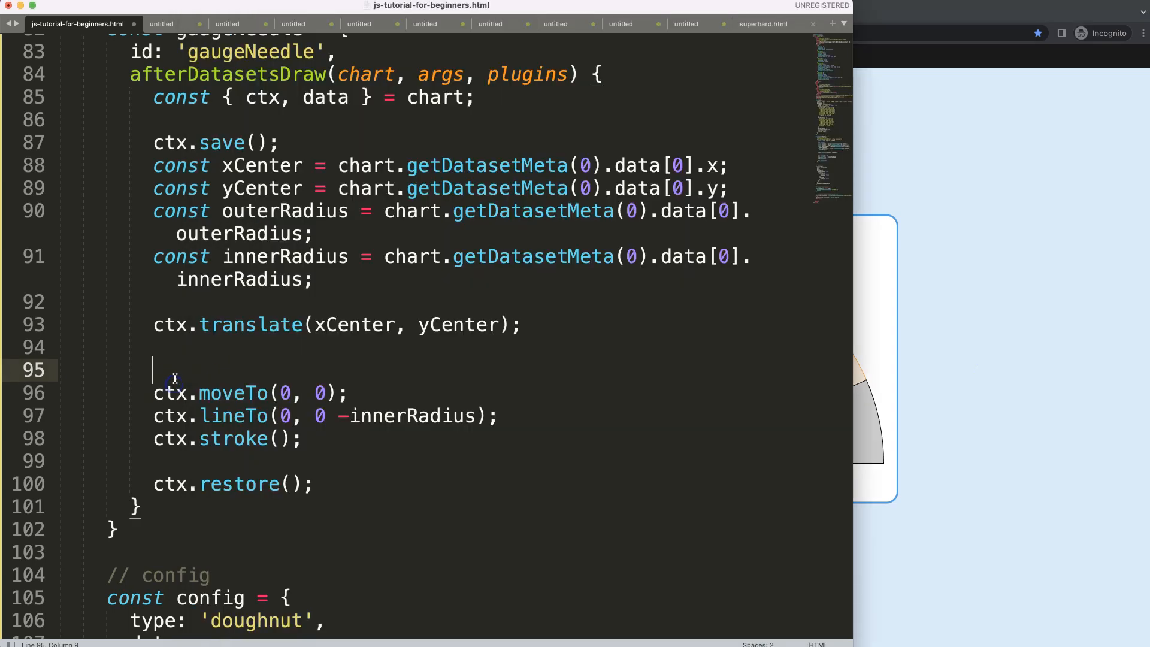
type("ctx.")
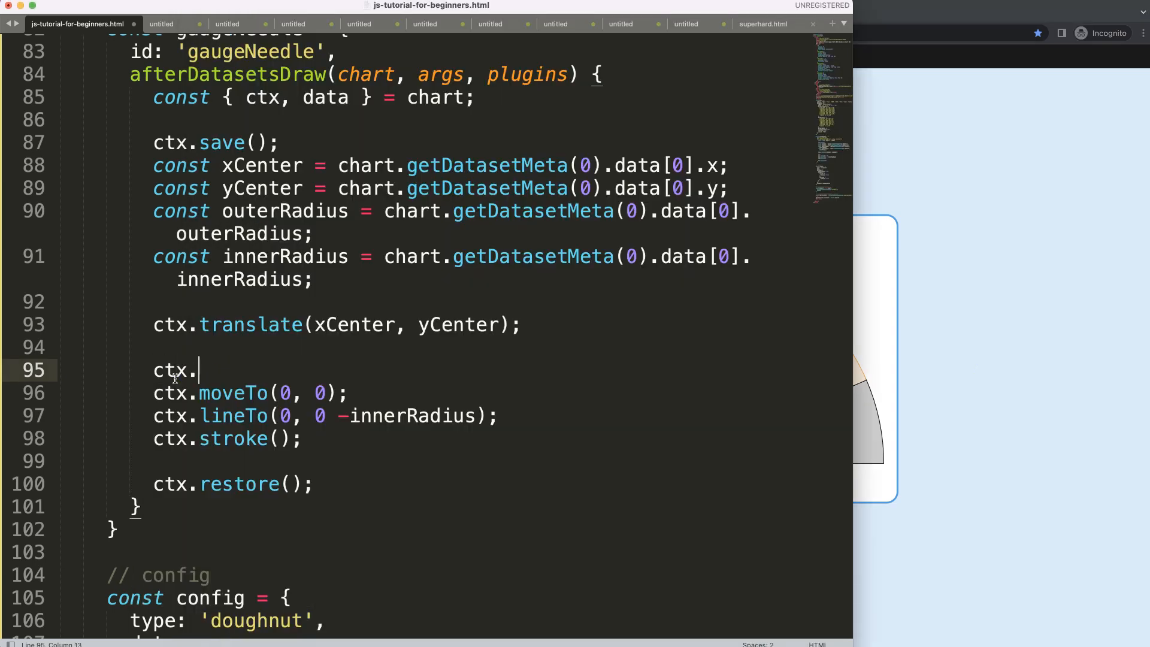
type("beginPath(")
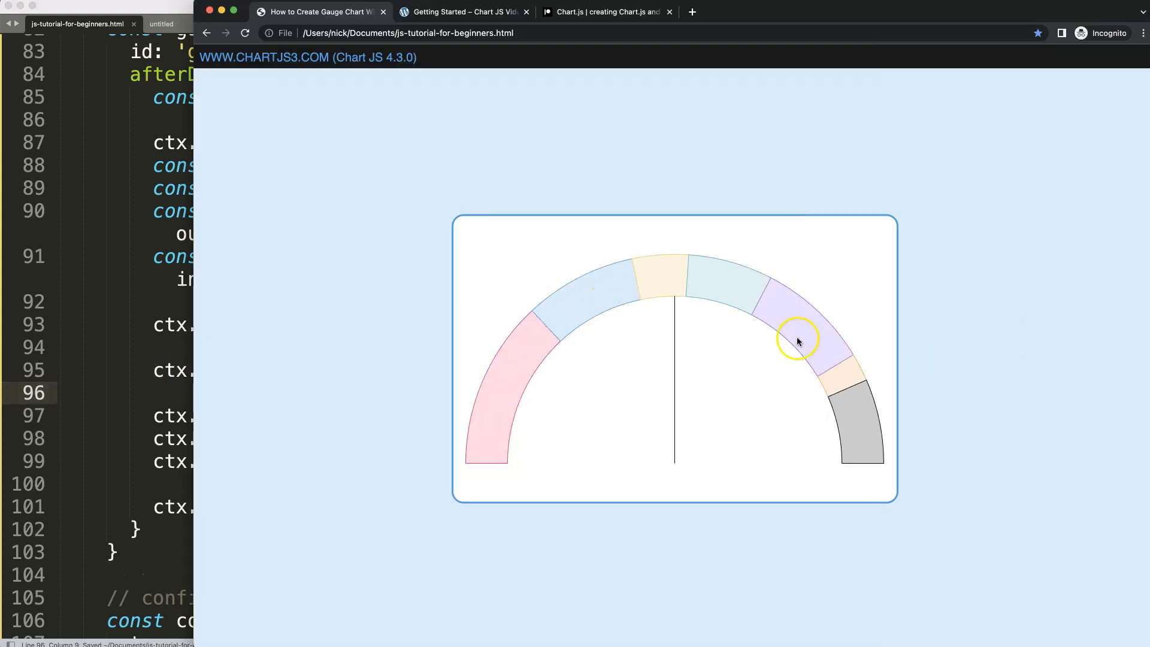
mouse_move(679, 295)
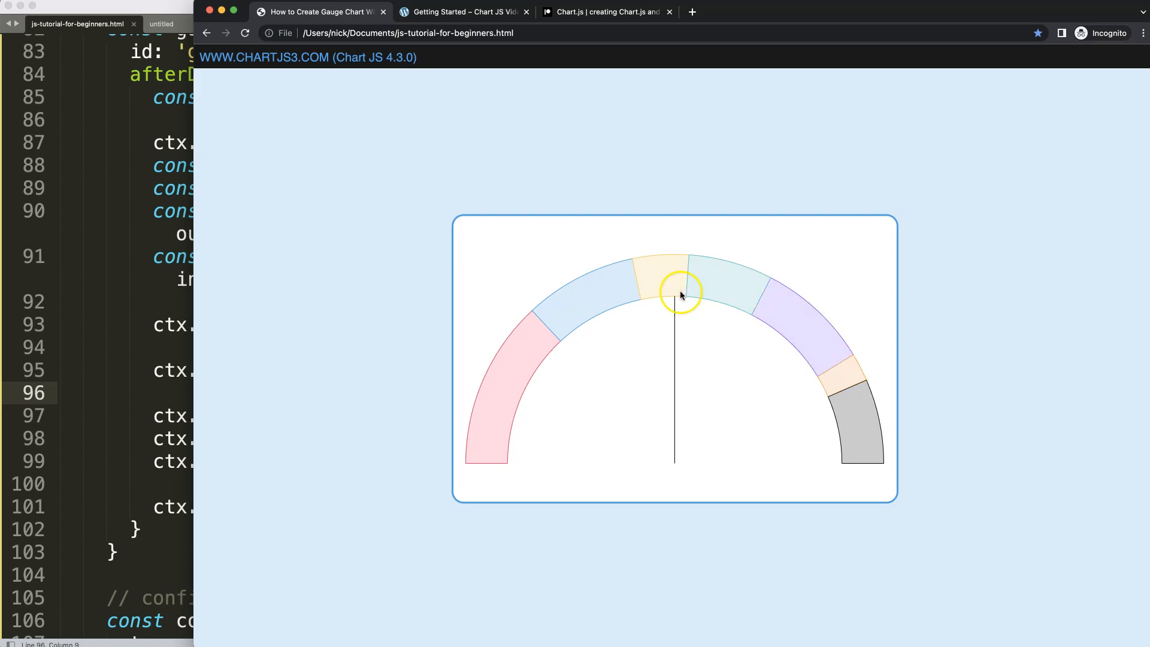
mouse_move(656, 342)
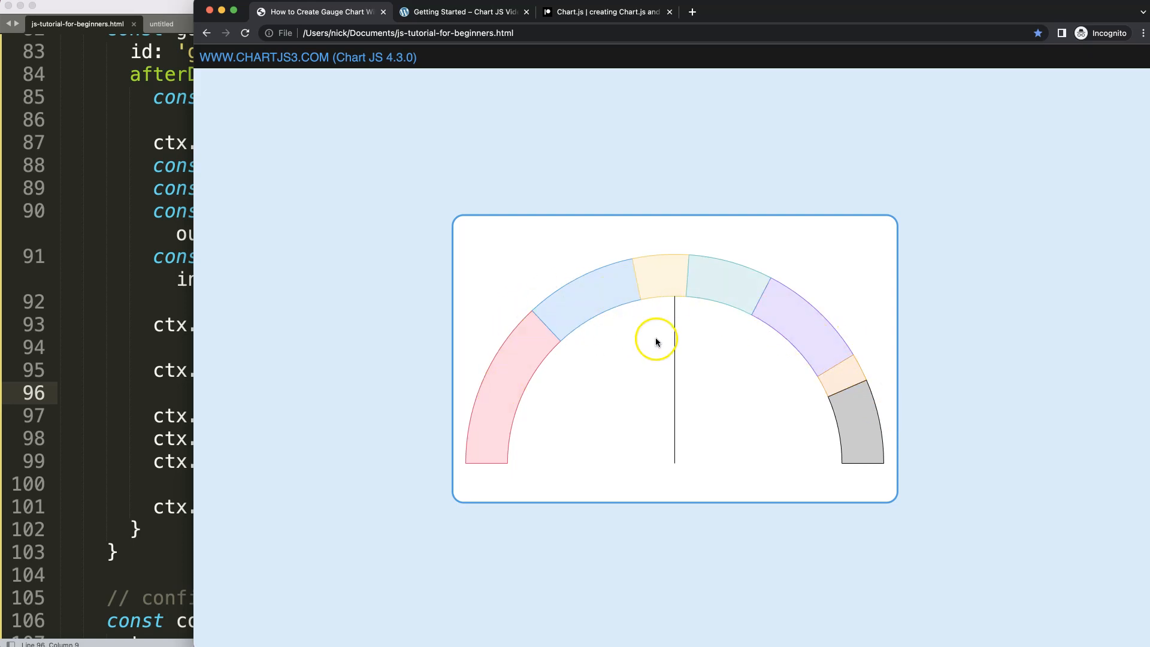
mouse_move(679, 260)
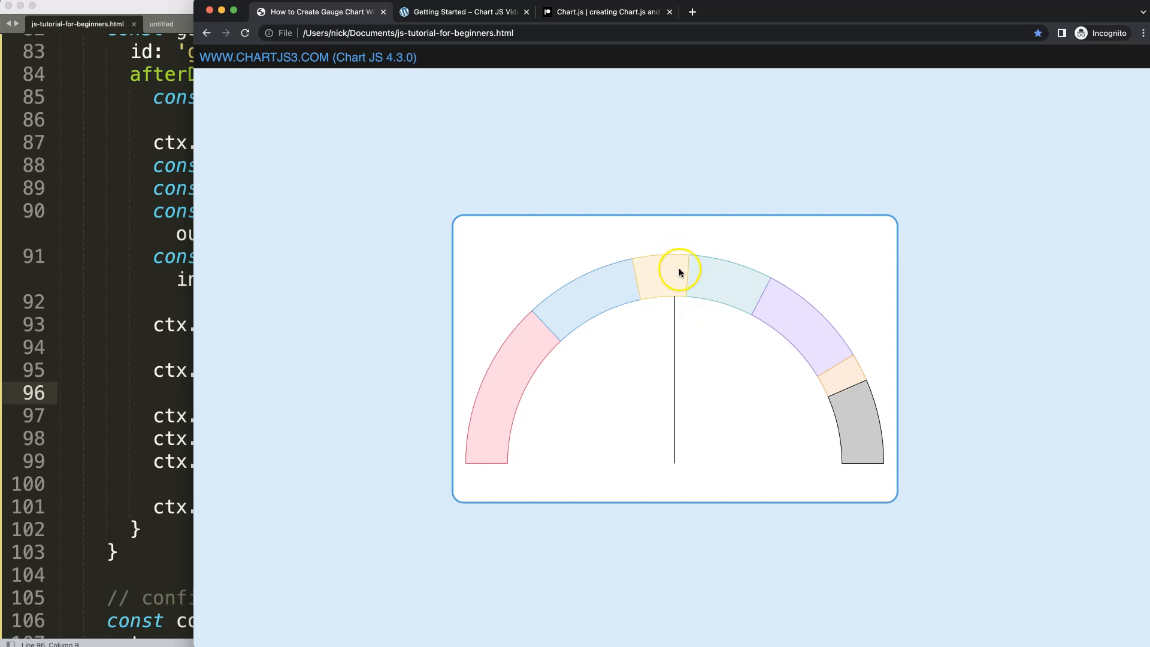
mouse_move(675, 257)
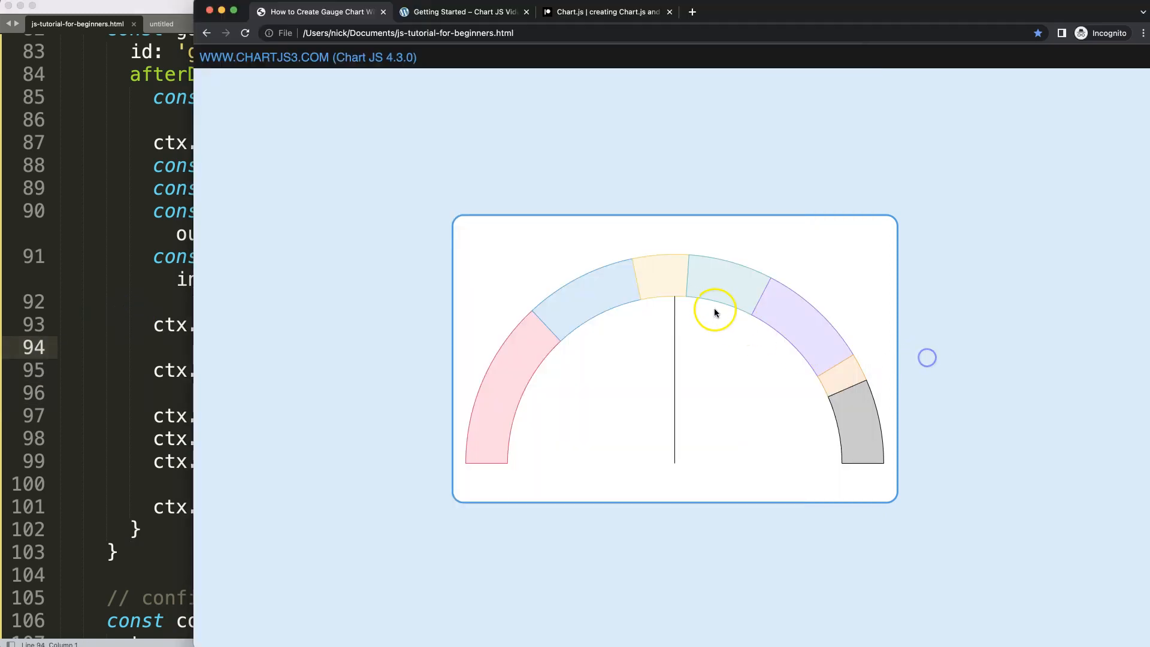
mouse_move(646, 297)
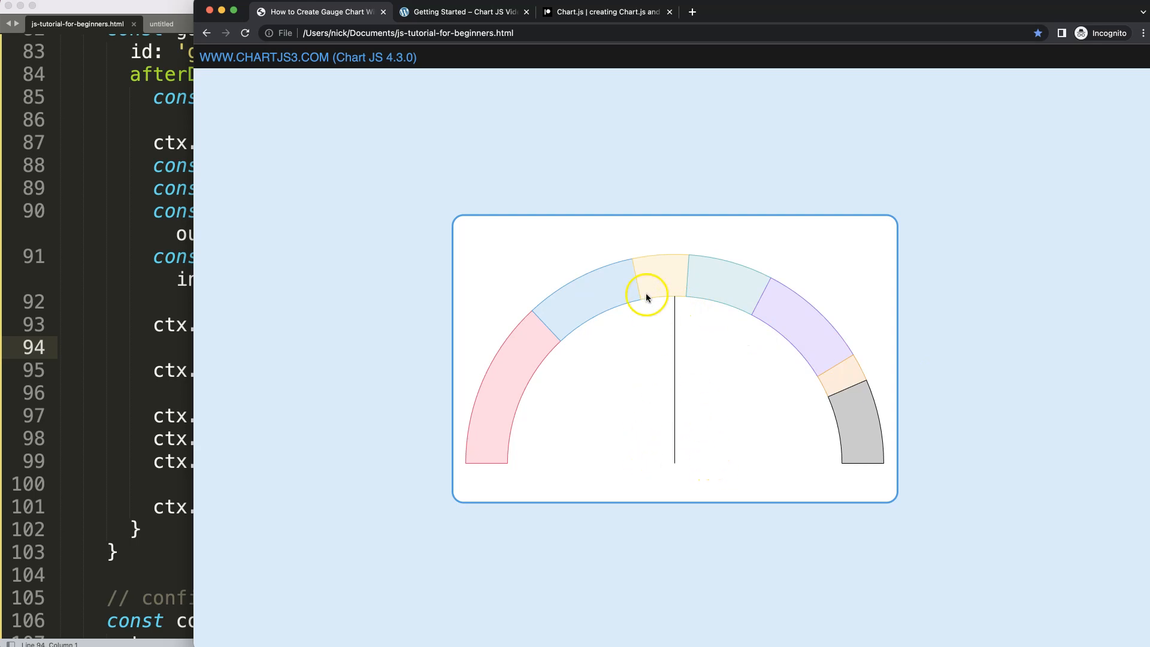
mouse_move(680, 349)
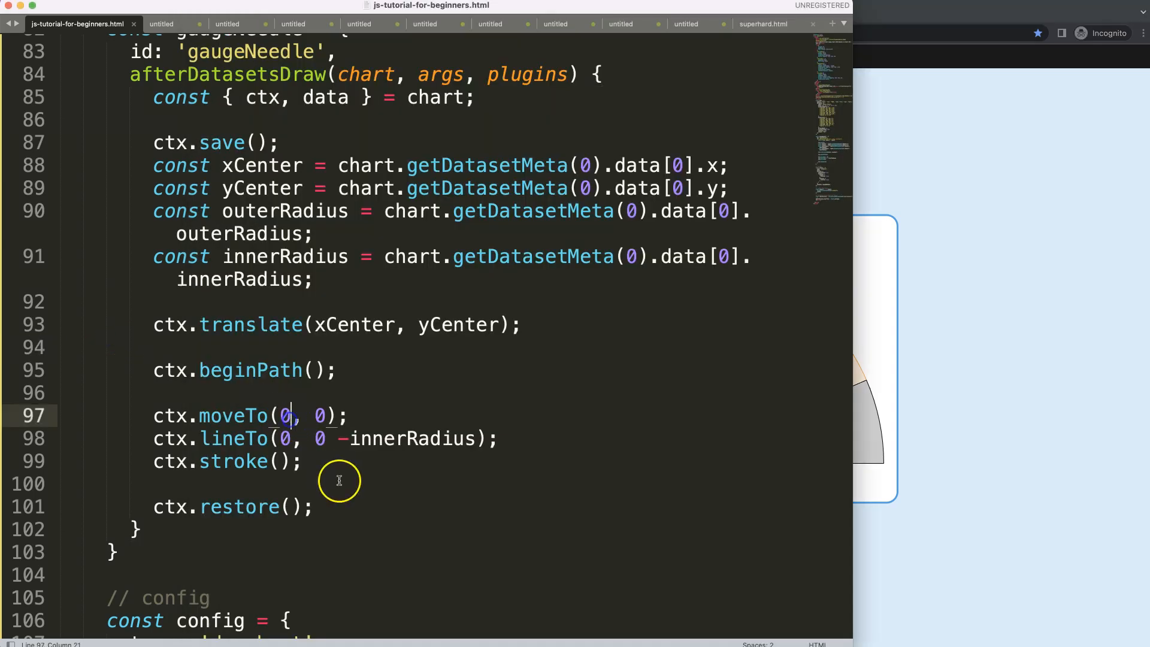
Shift the x argument of ctx.moveTo(0, 0) to 0 - 15
left_click_drag(290, 415, 315, 416)
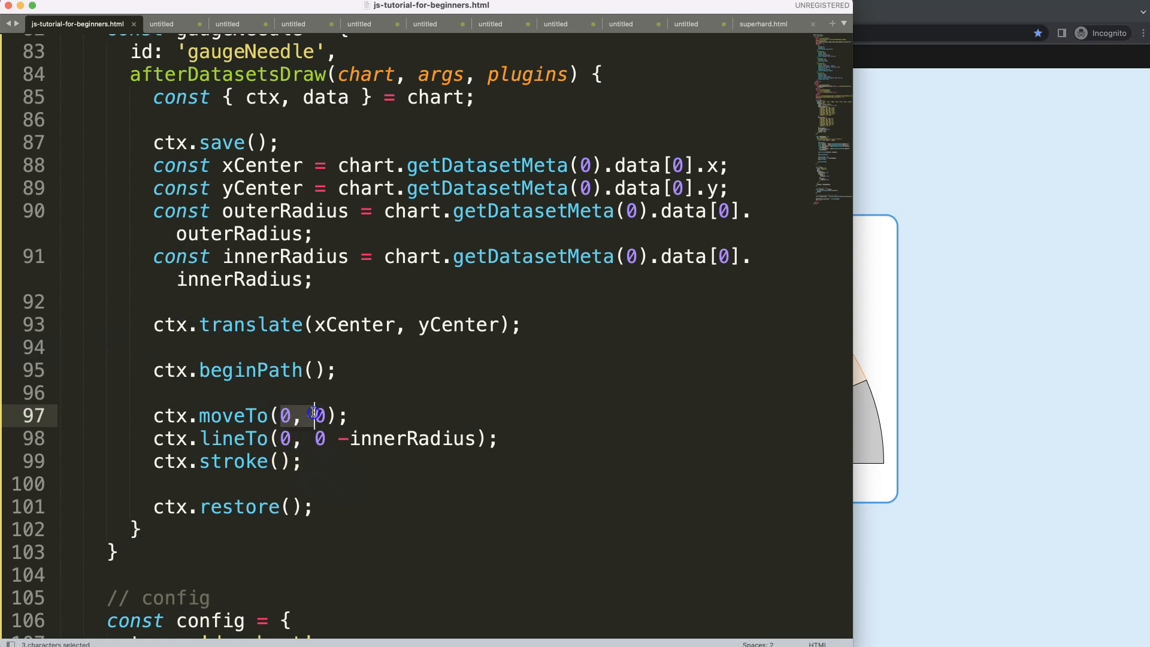
left_click(282, 415)
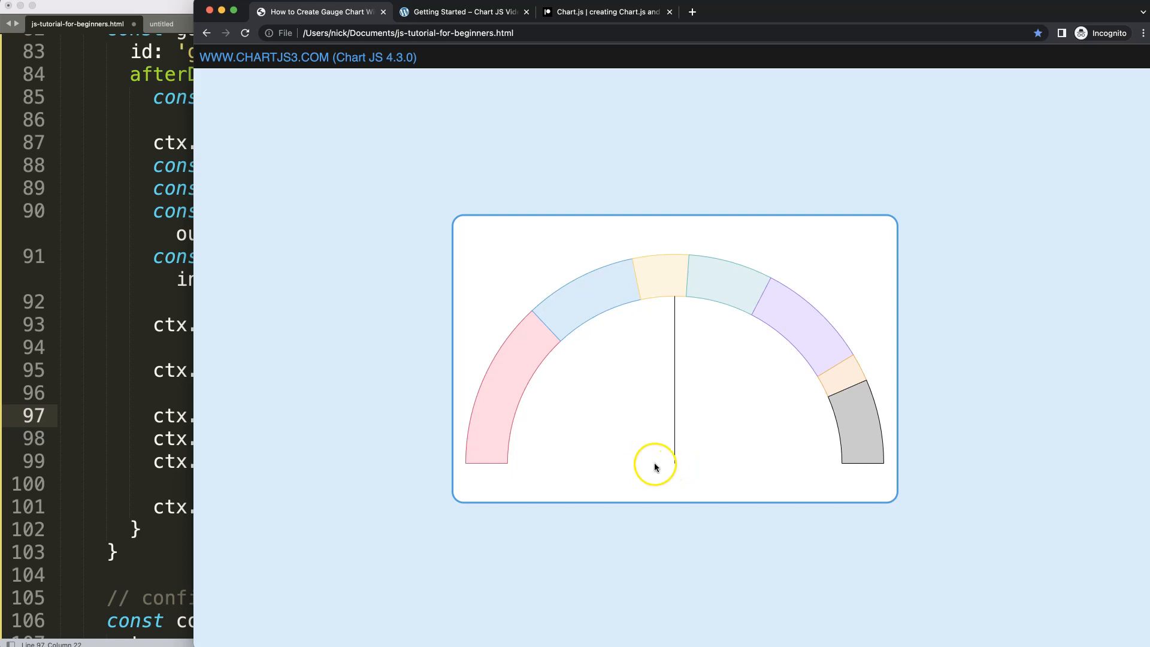
mouse_move(387, 431)
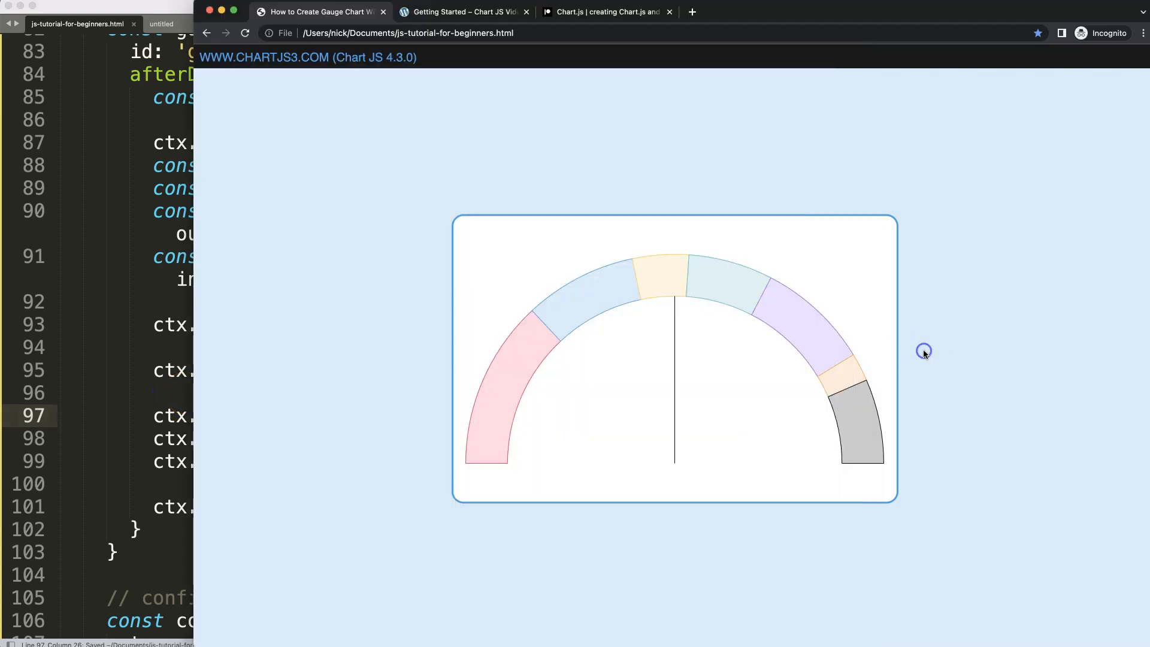
mouse_move(709, 430)
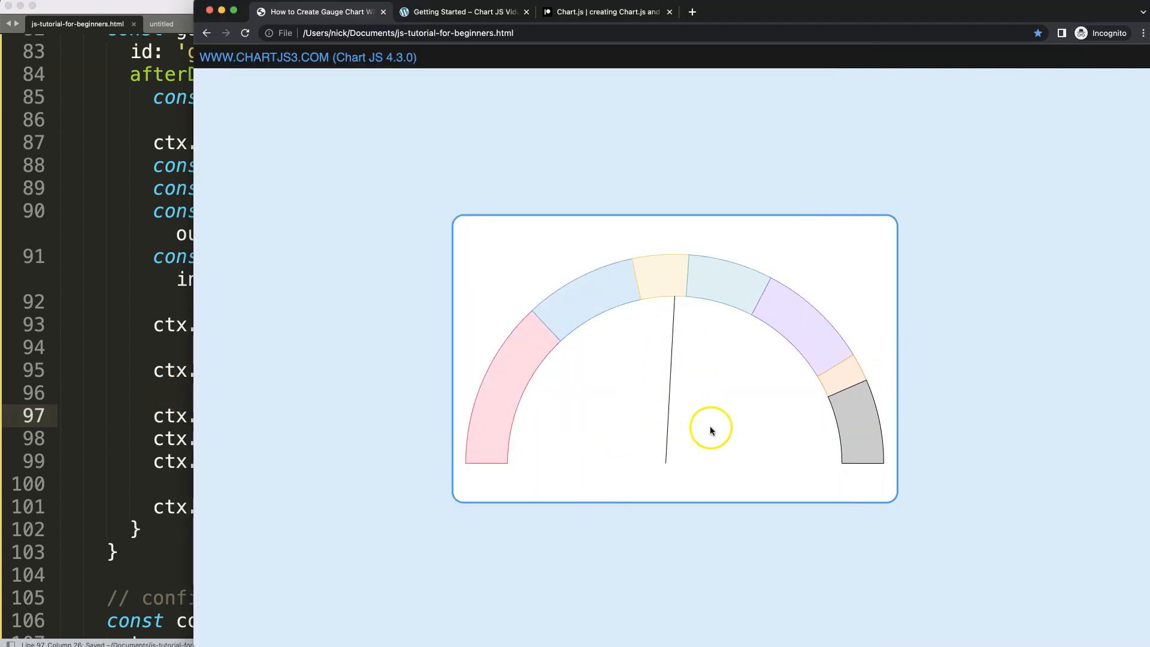
mouse_move(538, 445)
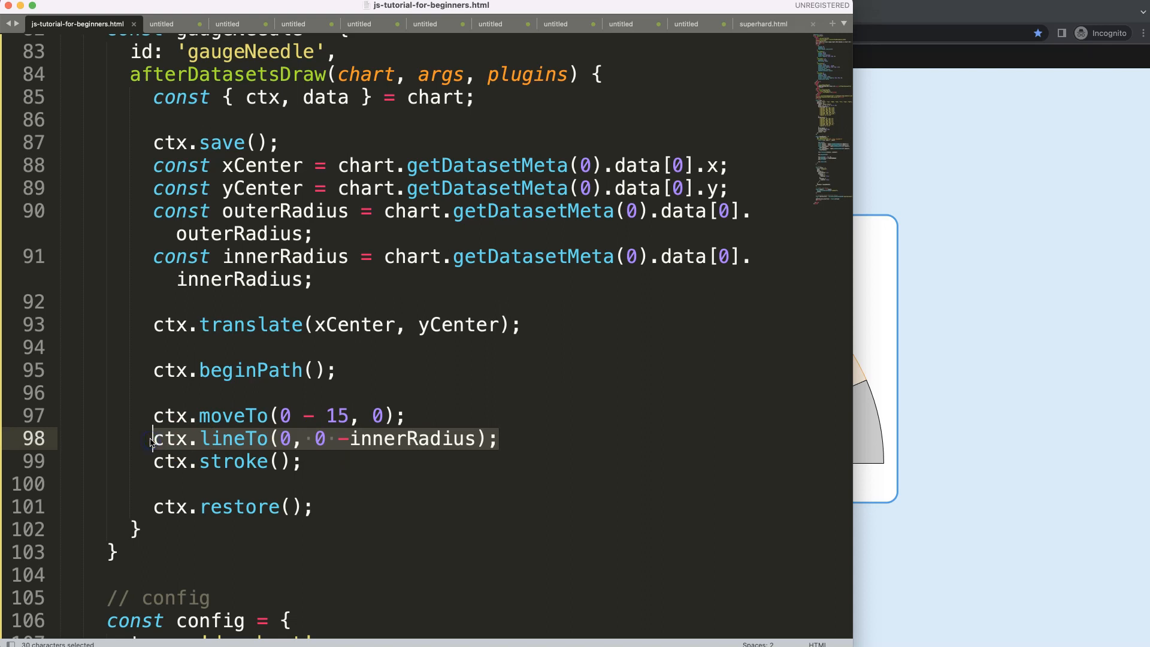
Paste a copy of the lineTo line and change it to ctx.lineTo(0 + 15, 0)
key("cmd+v")
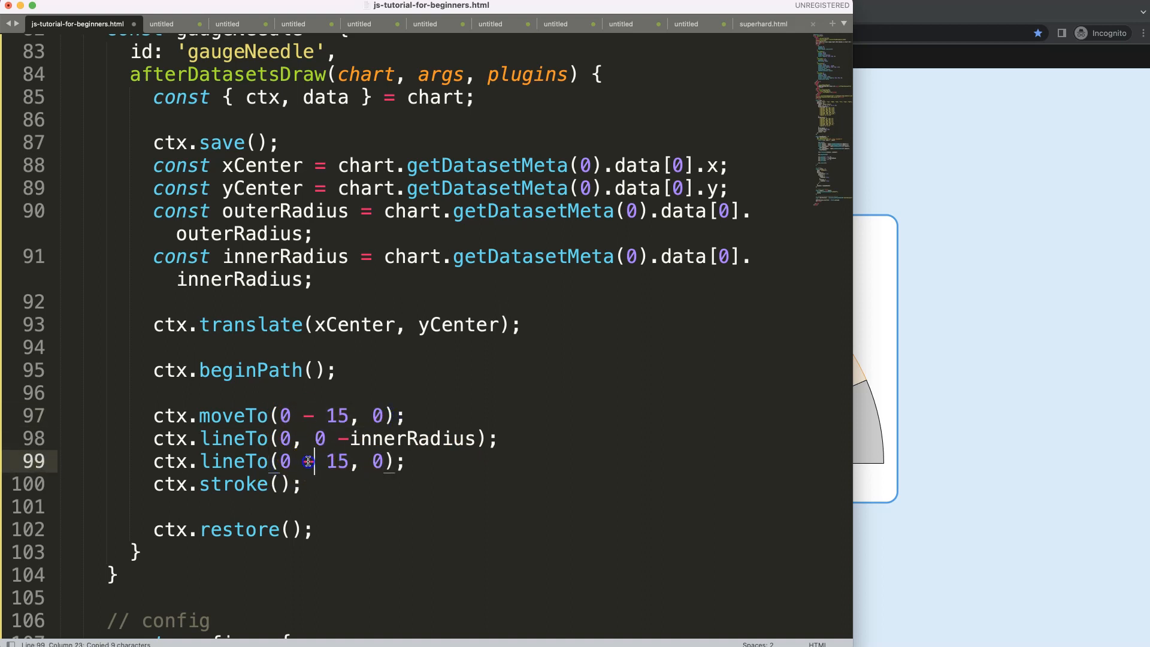
type("+")
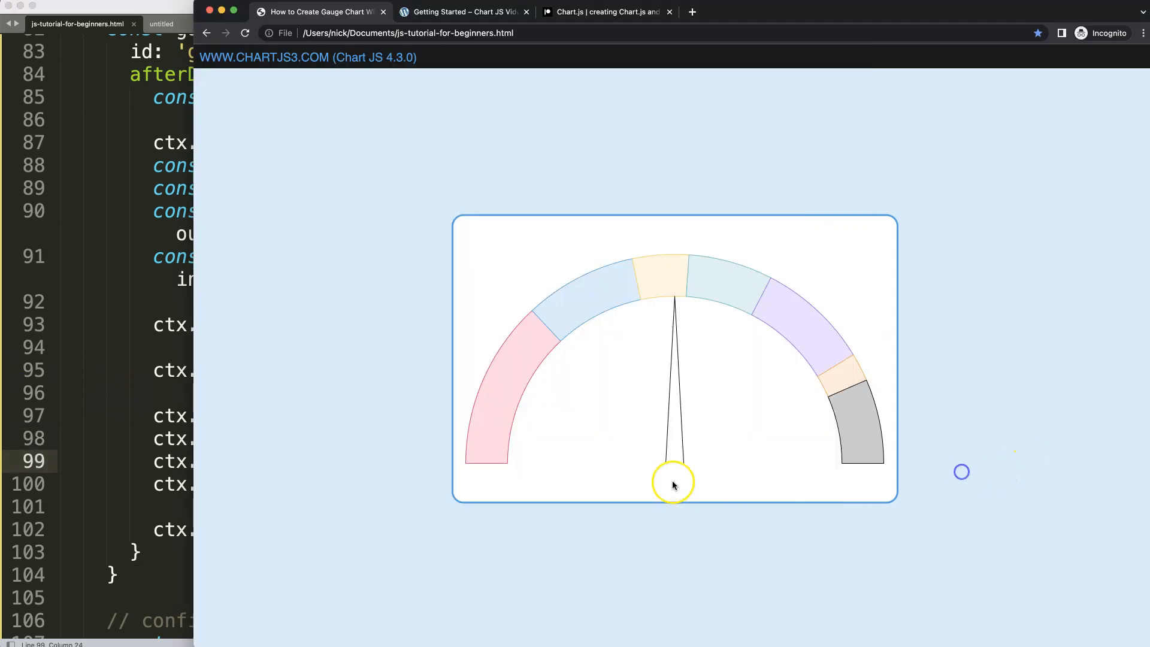
mouse_move(664, 467)
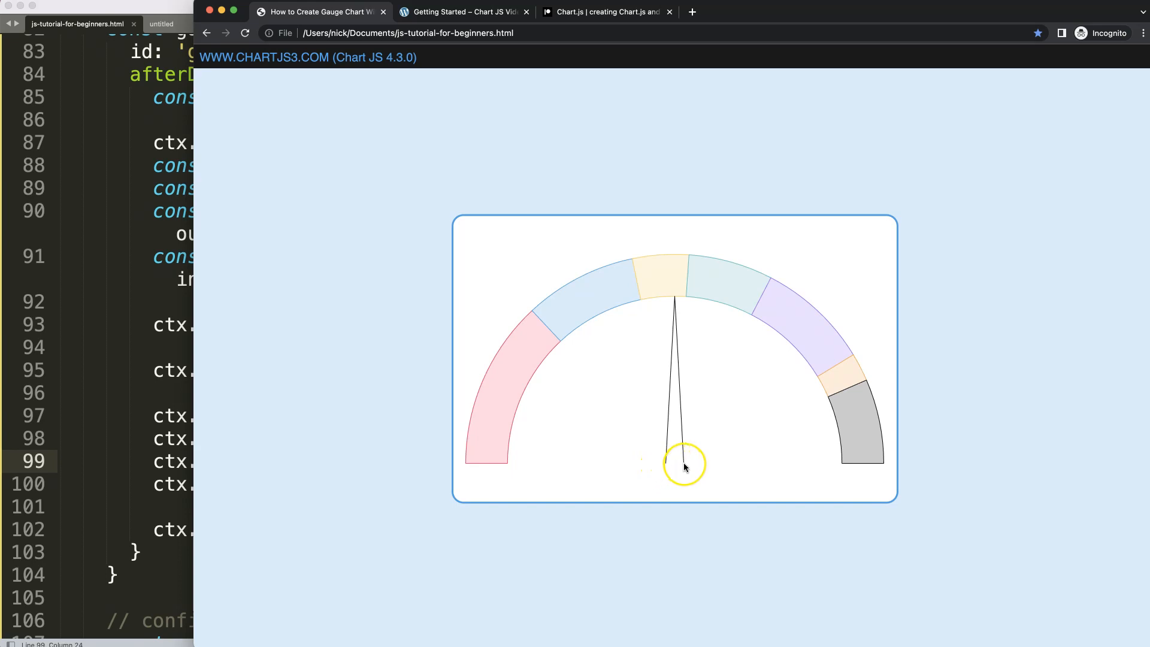
mouse_move(539, 431)
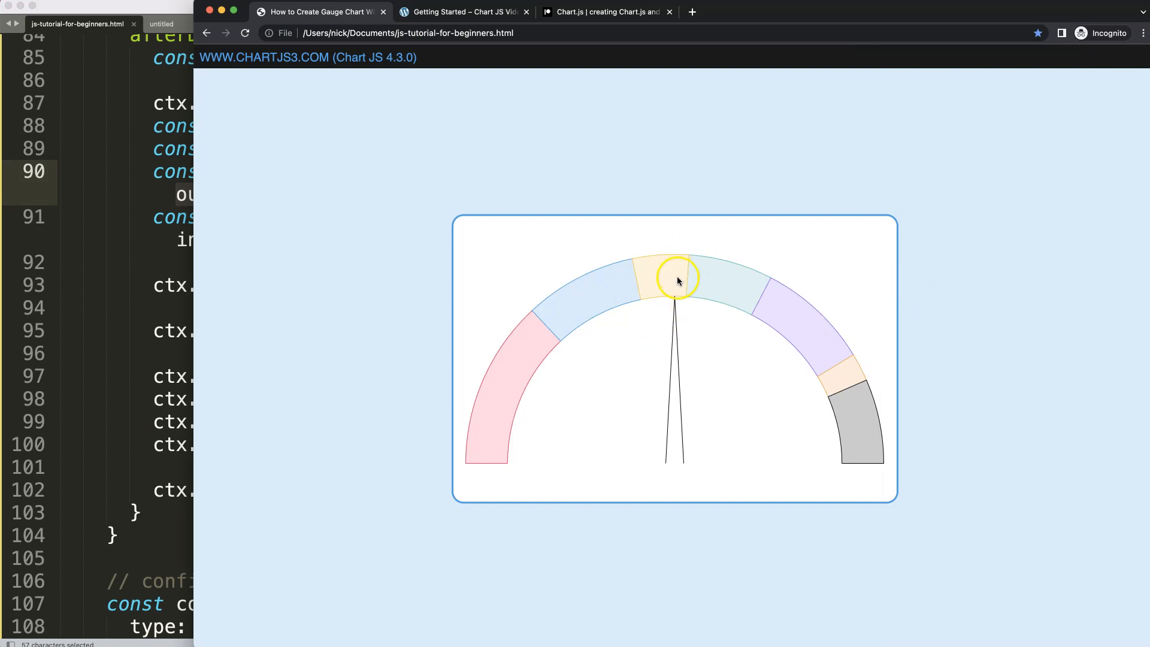
mouse_move(245, 323)
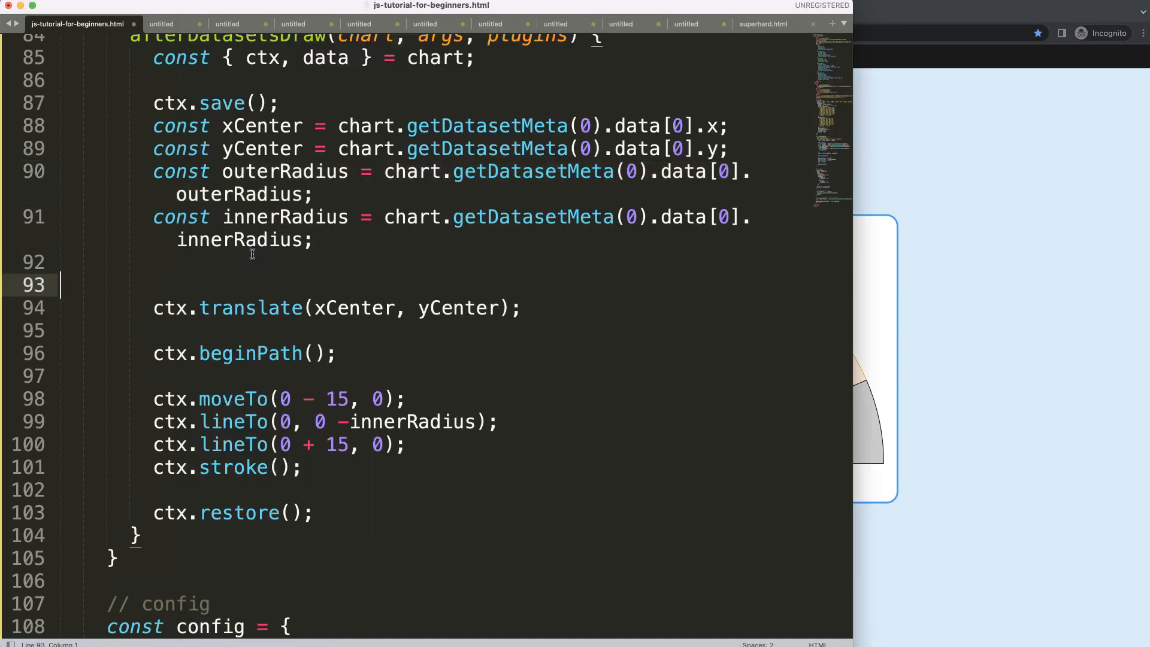
Log outerRadius - innerRadius and define widthSlice as that difference divided by 2
type("consol")
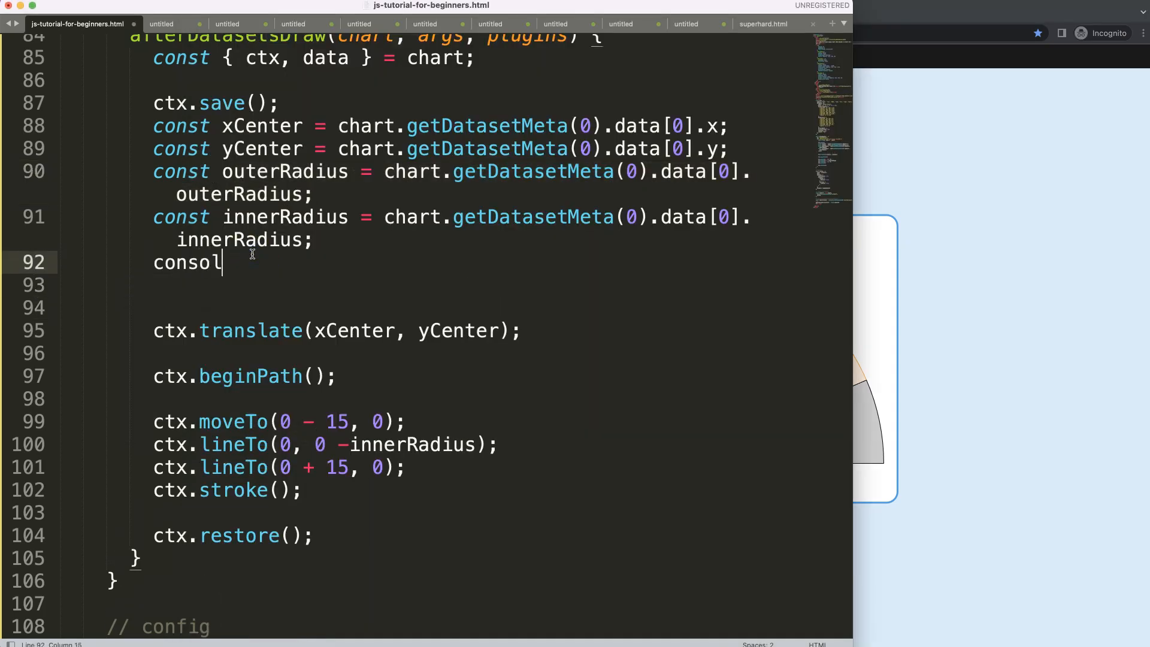
type("e.log()")
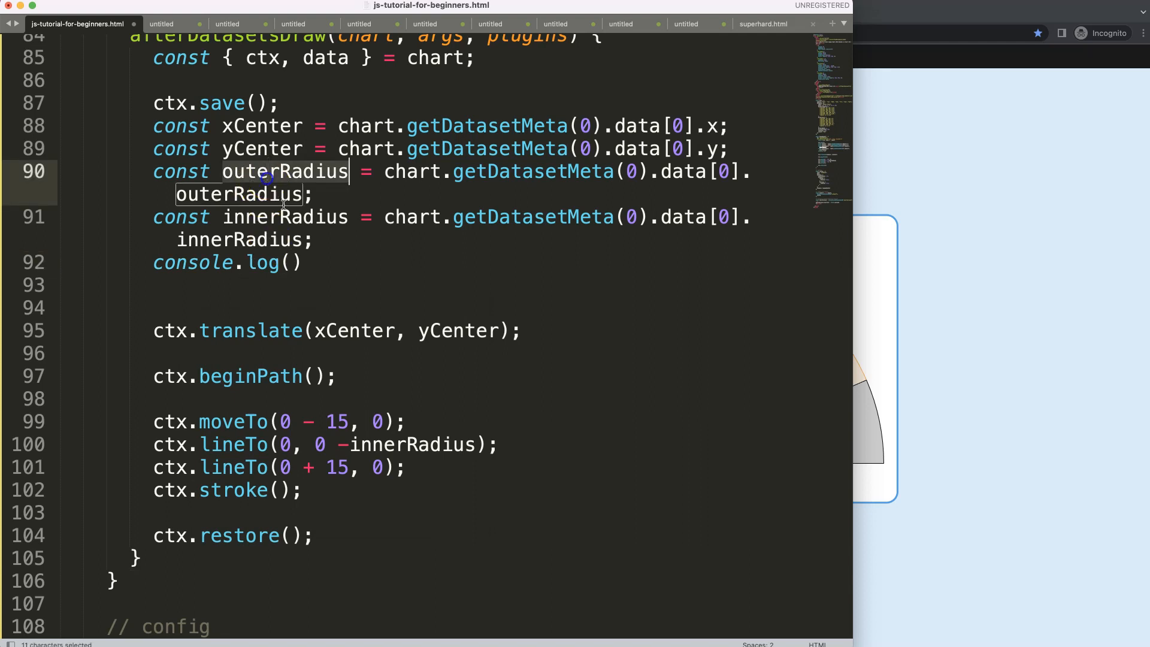
type("outerRadius -")
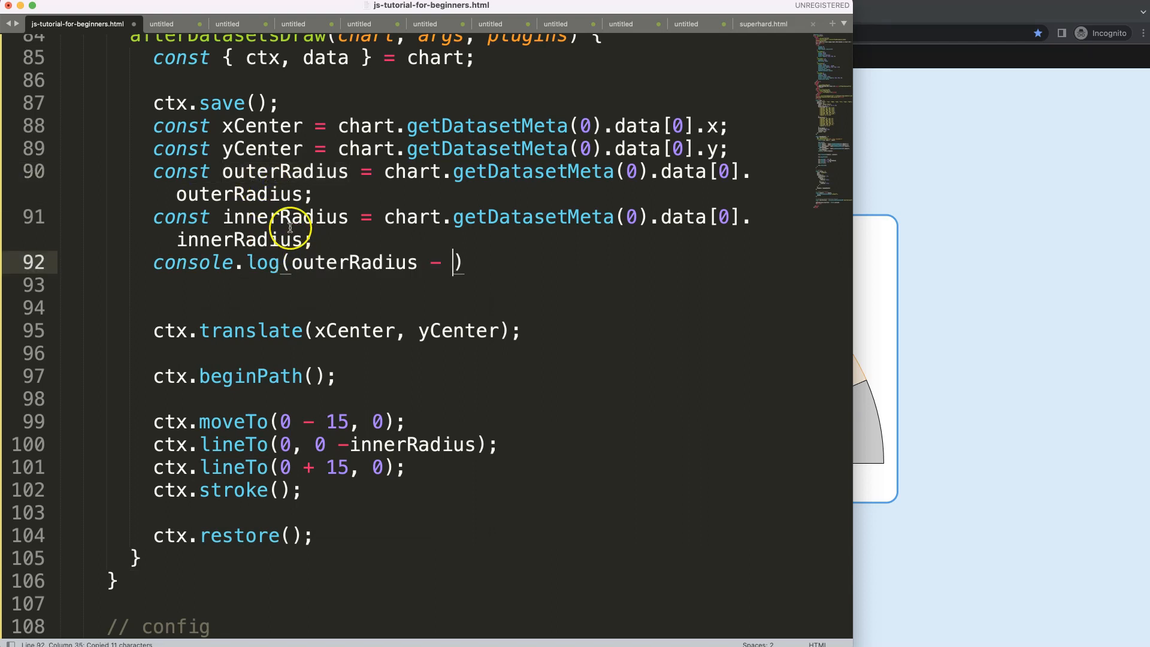
type("innerRadius")
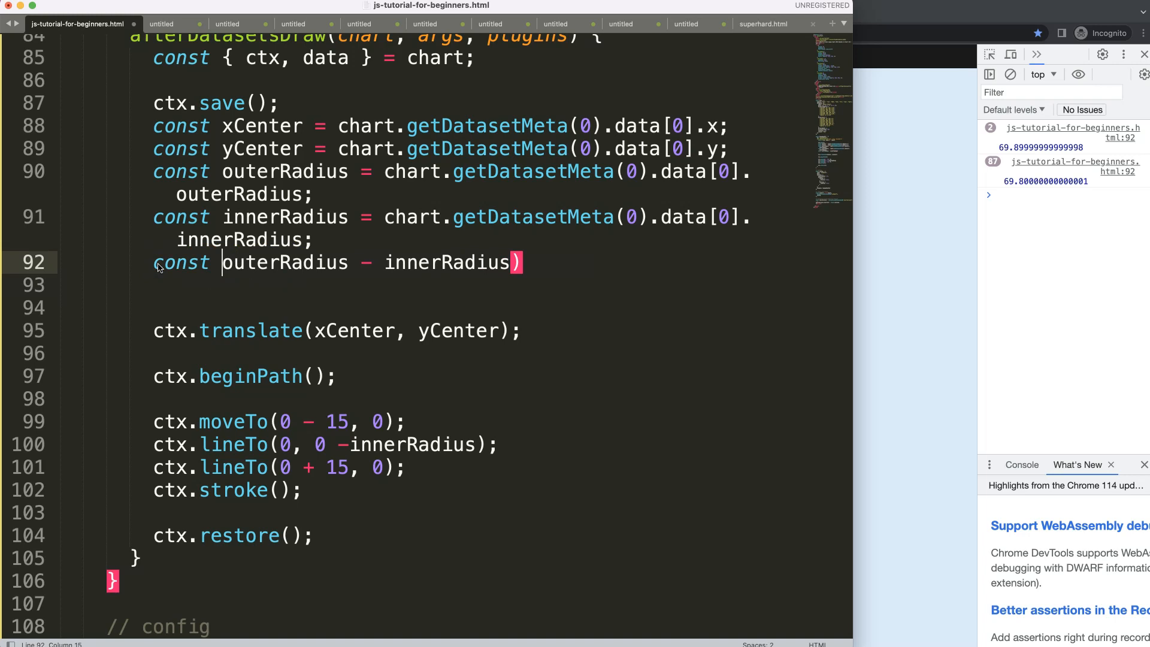
type("widthSlice =")
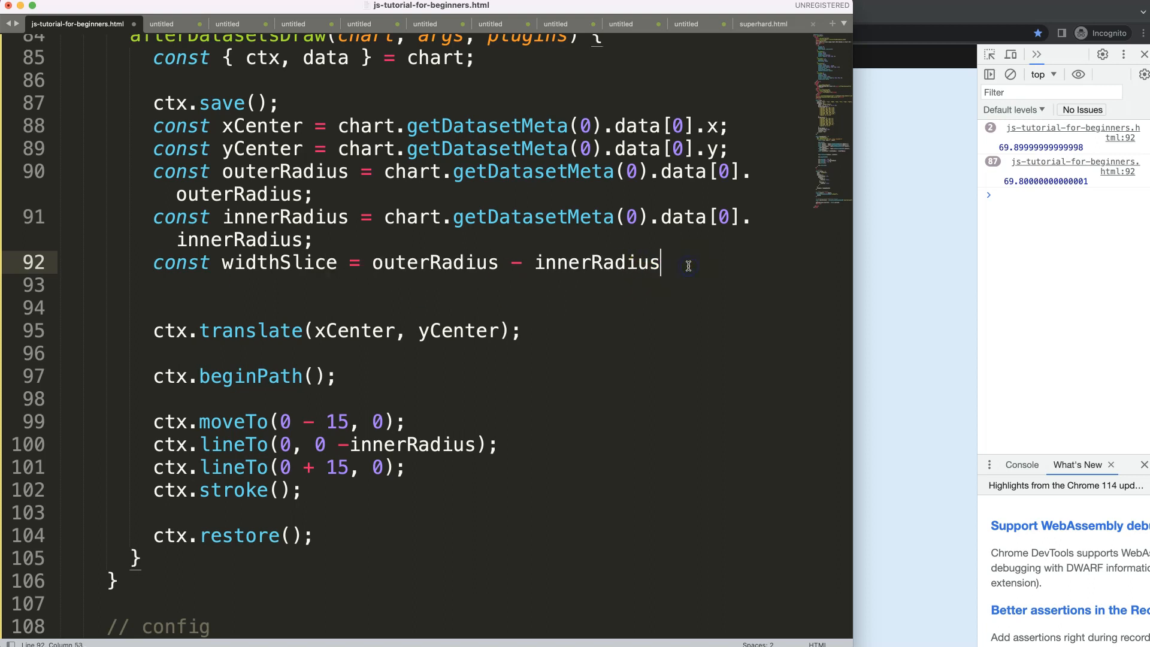
type("/")
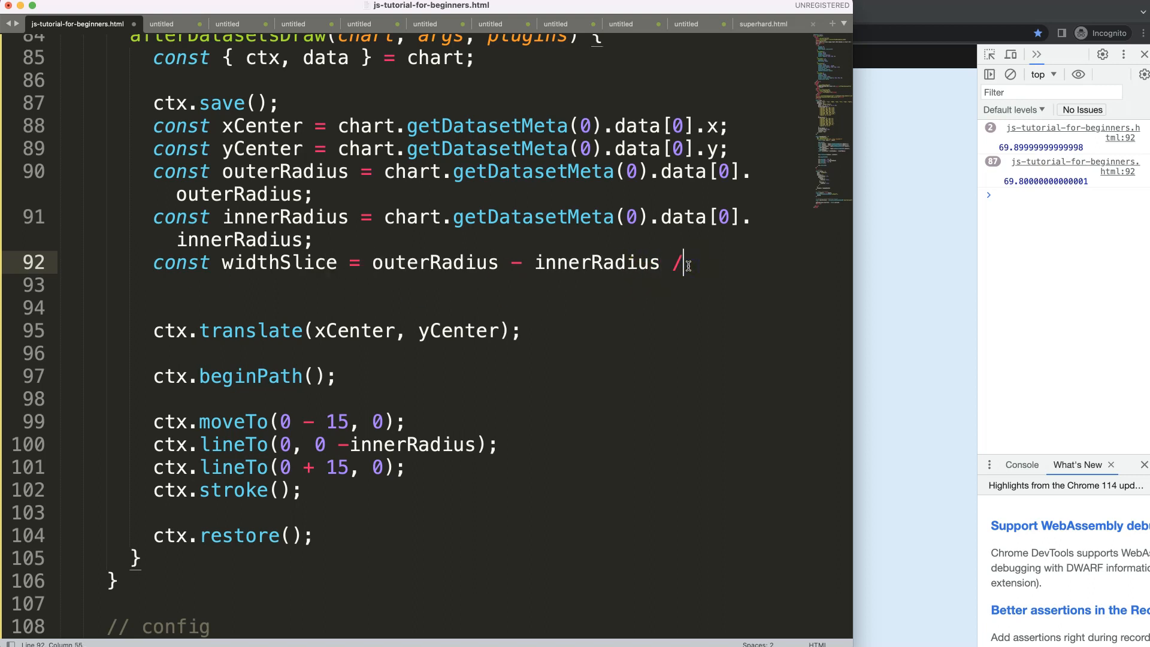
type("2;")
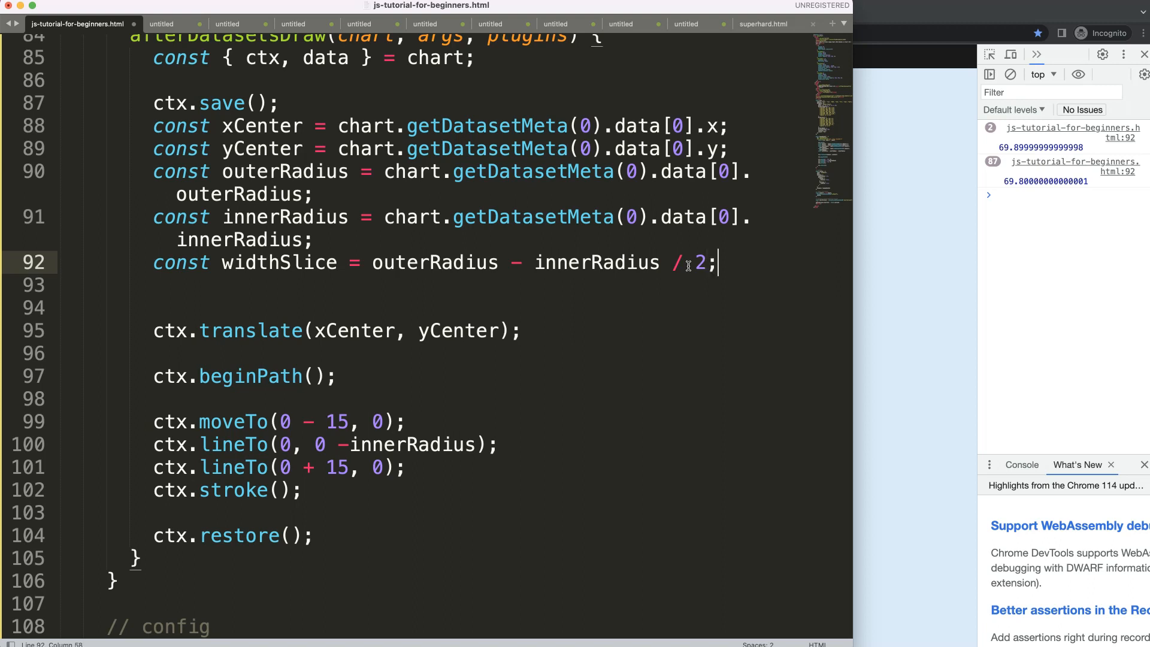
Wrap outerRadius - innerRadius in parentheses and extend the needle tip by widthSlice
left_click(373, 263)
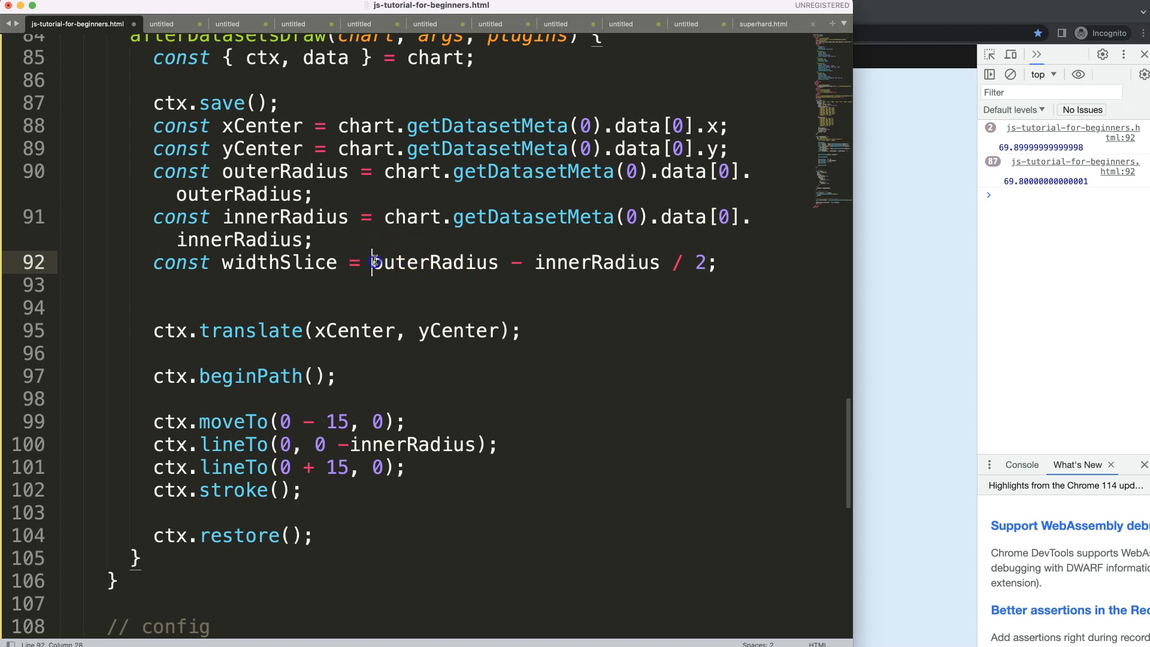
type("(")
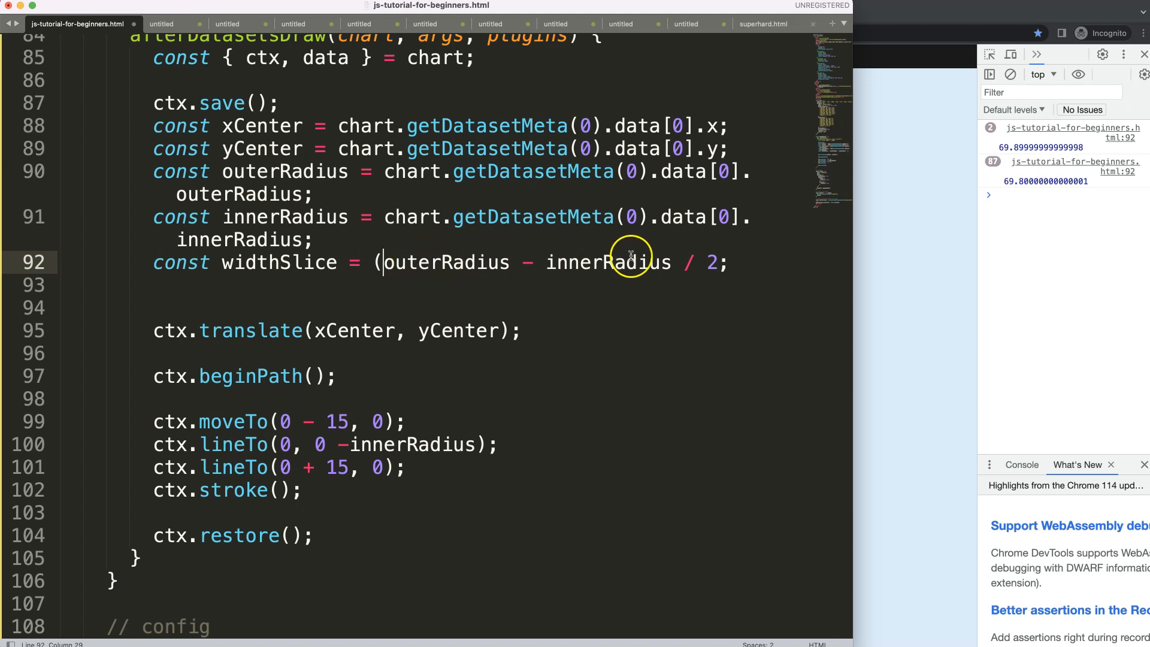
type(")")
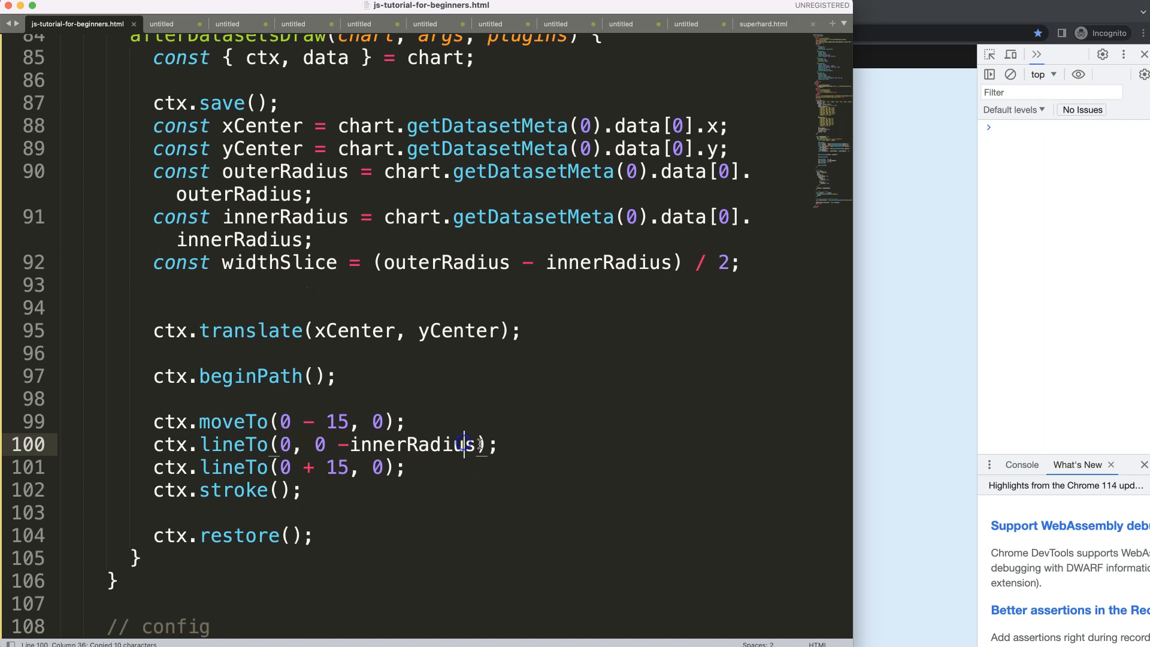
type("+ widthSlice")
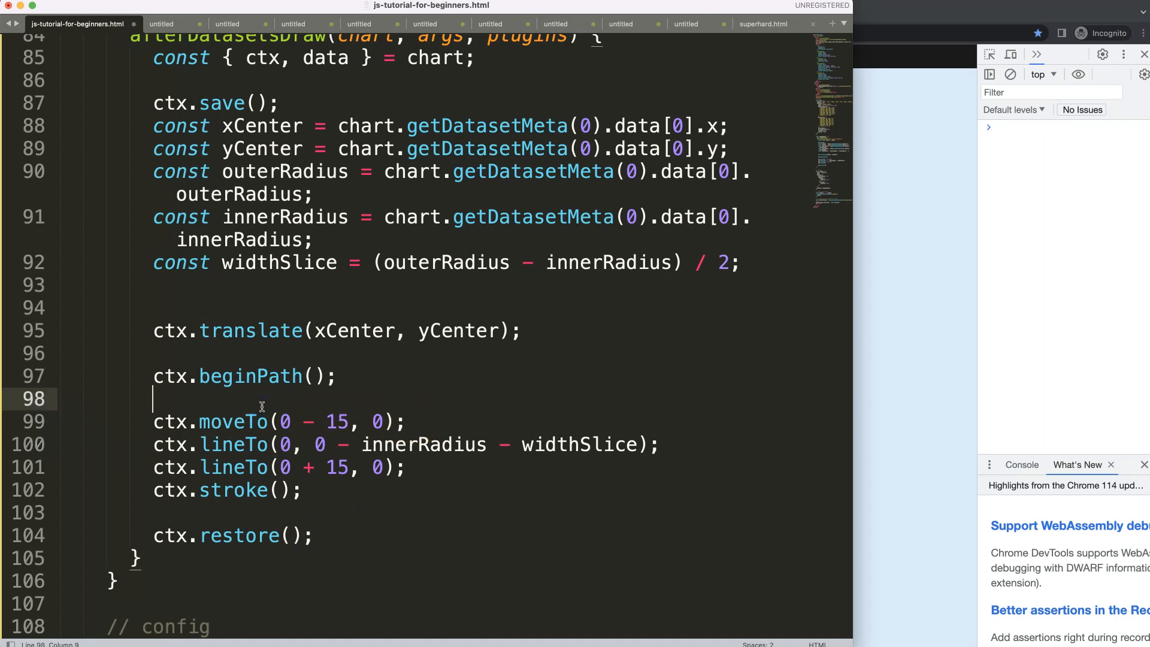
Add ctx.fill() and set the needle's strokeStyle to 'black'
type("ctx.")
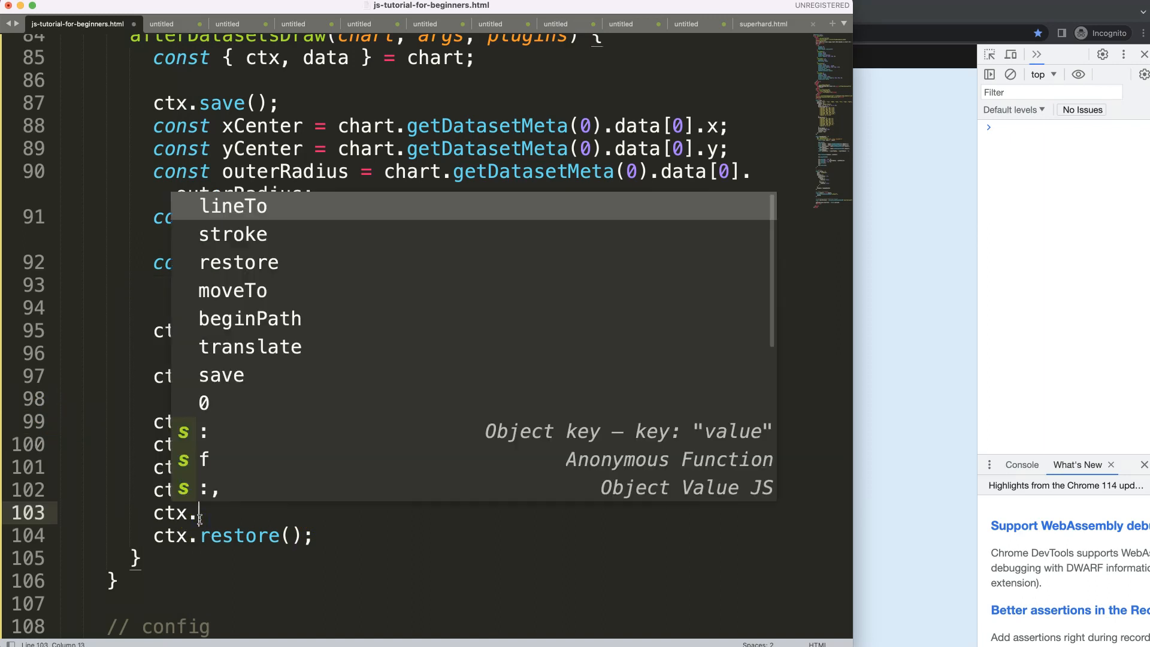
type("fill();")
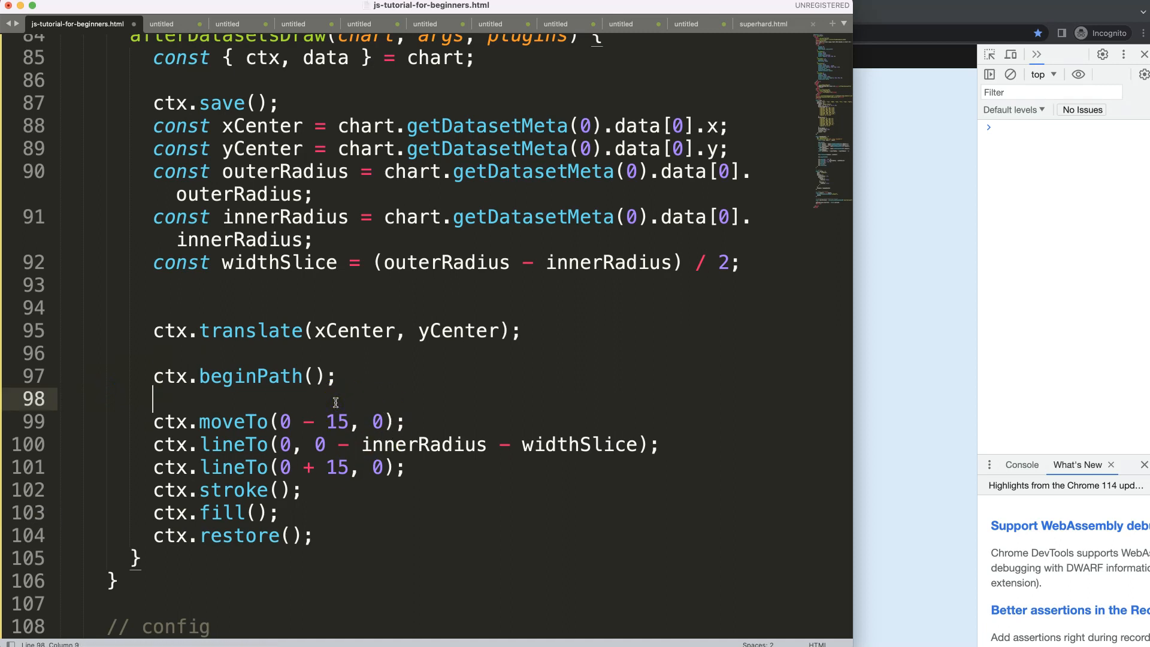
type("strokeStyle")
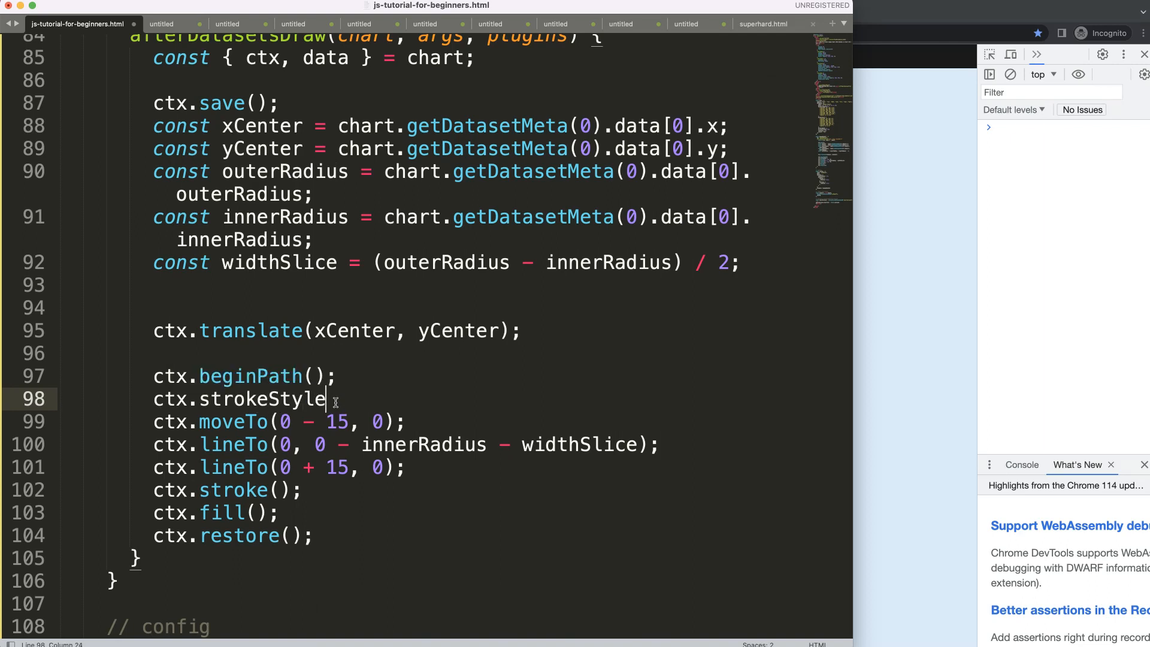
type("= ''")
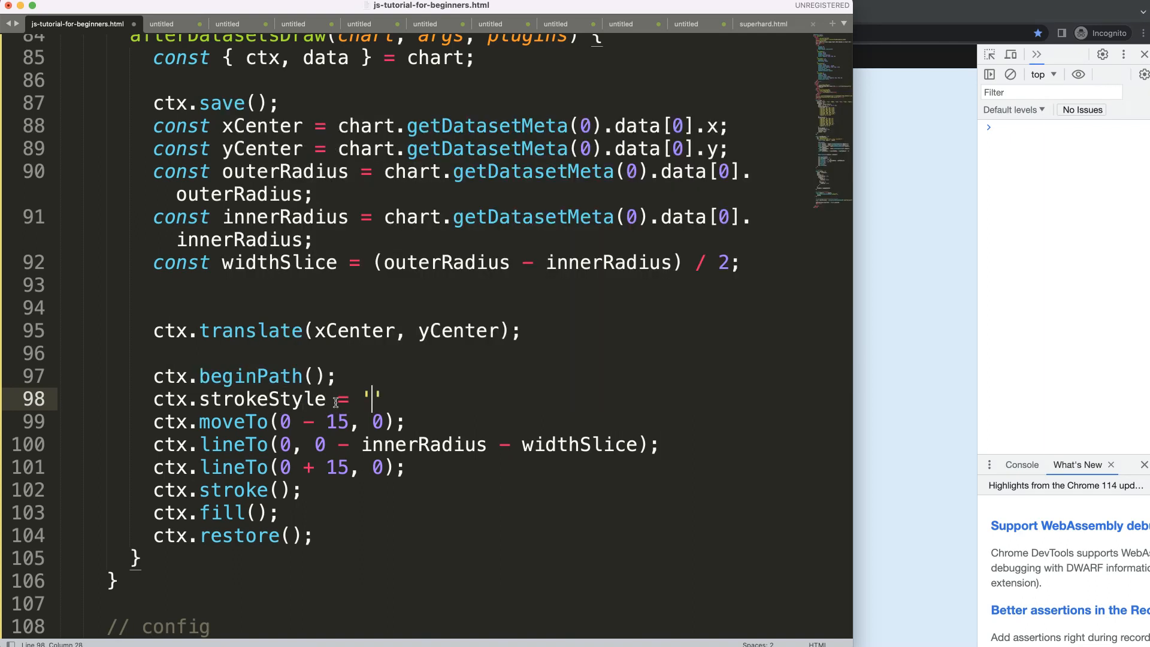
type(";")
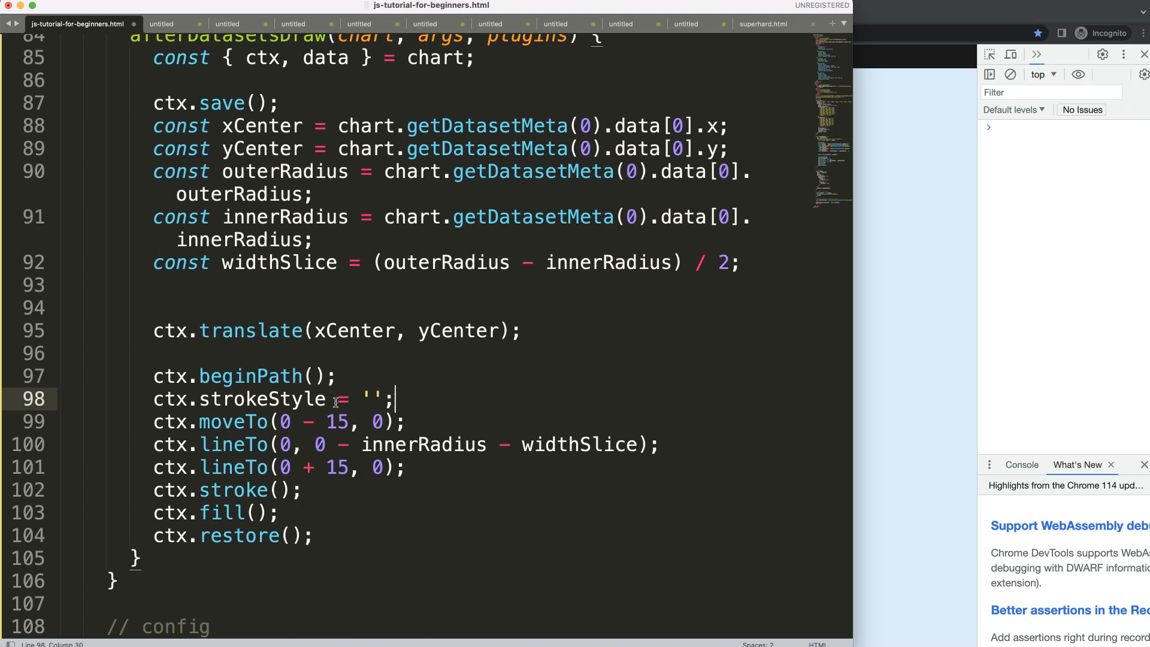
type("black")
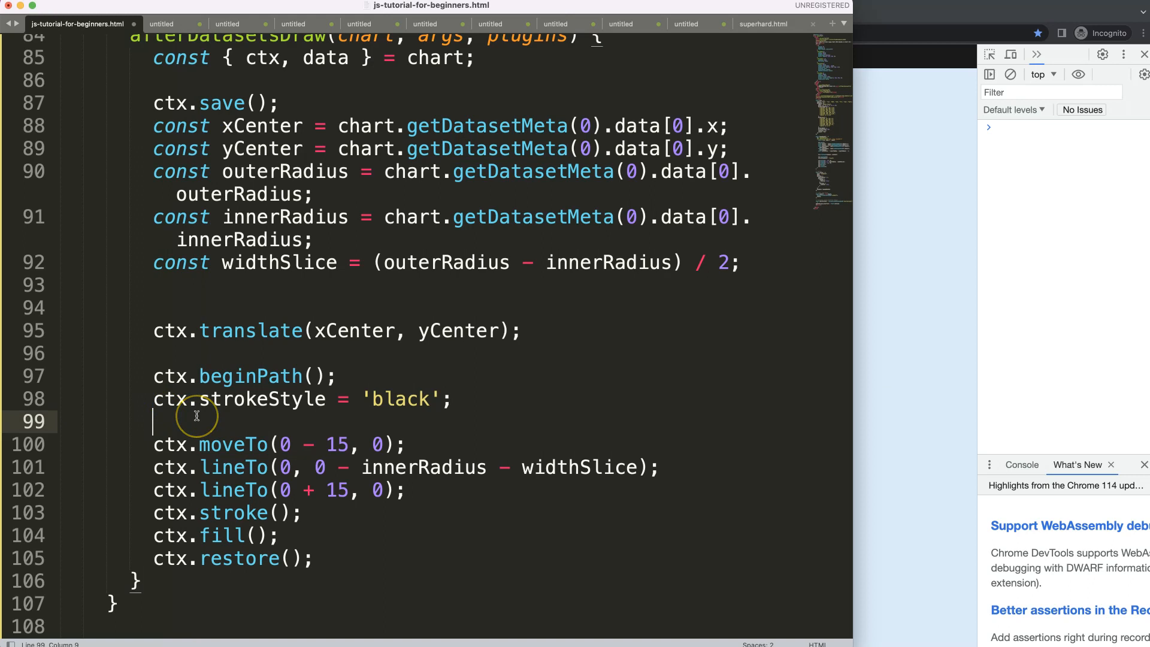
Set the needle's fillStyle to 'grey' and lineWidth to 3
type("ctx.")
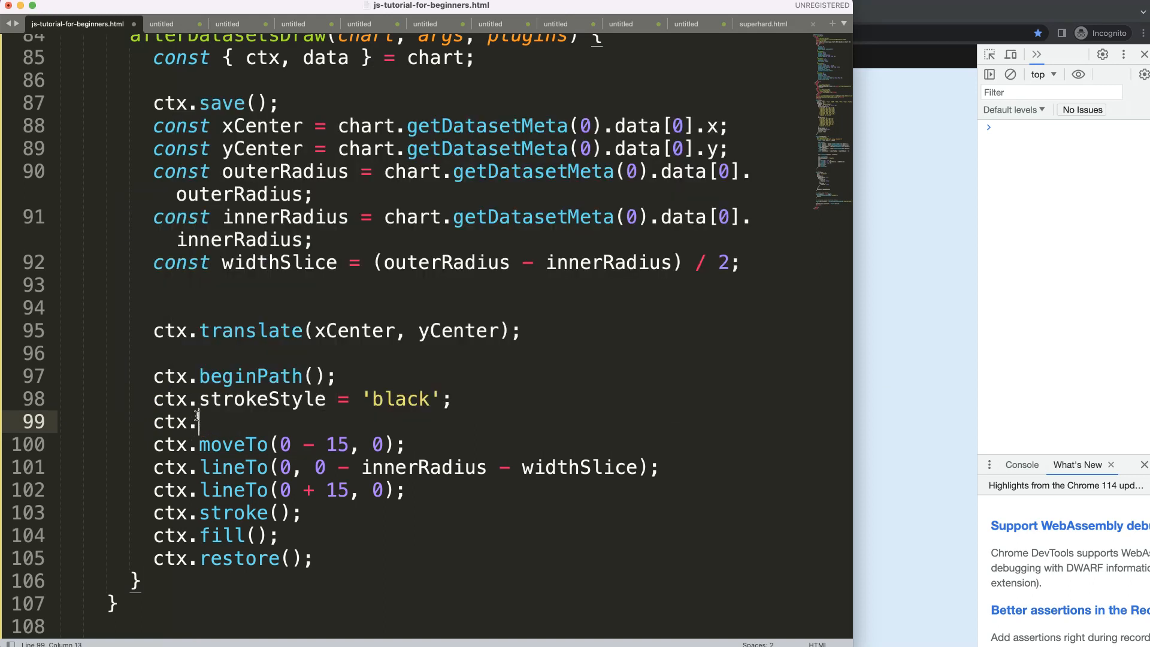
type("fillStyke = '")
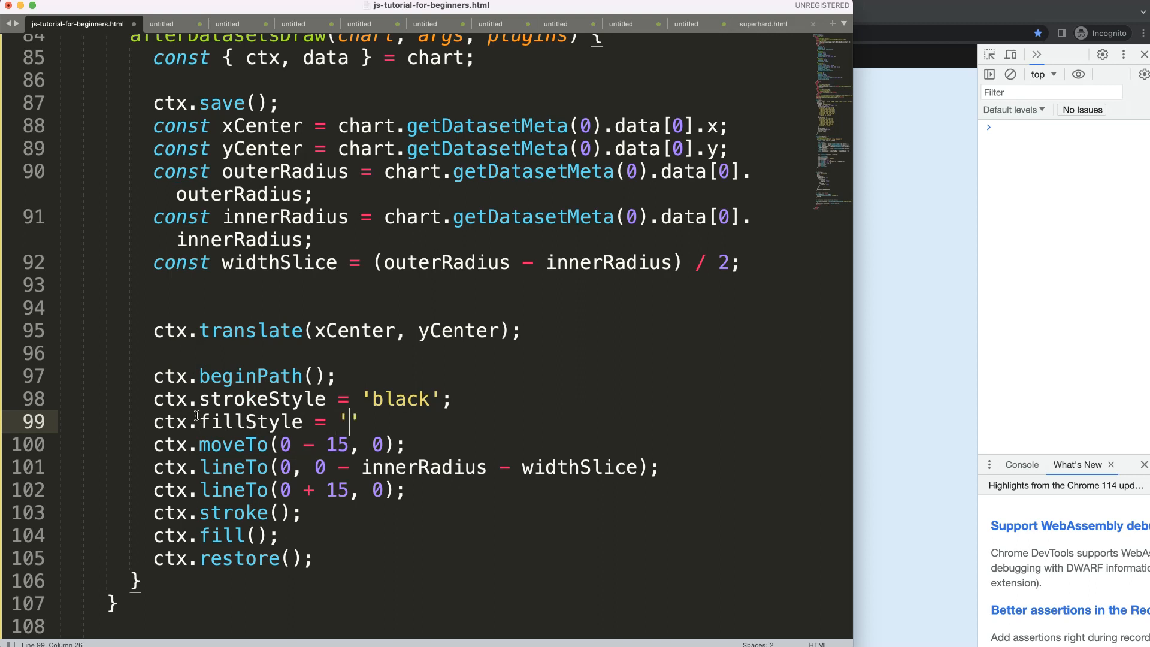
type("grey")
type("ctx")
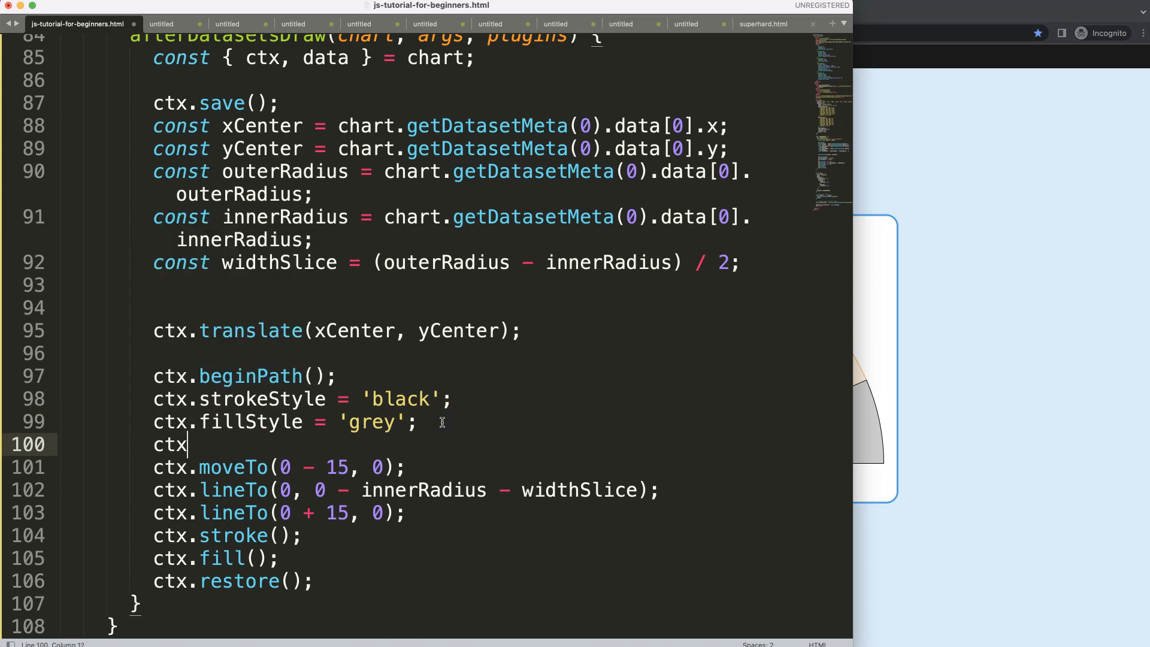
type(".lineWid")
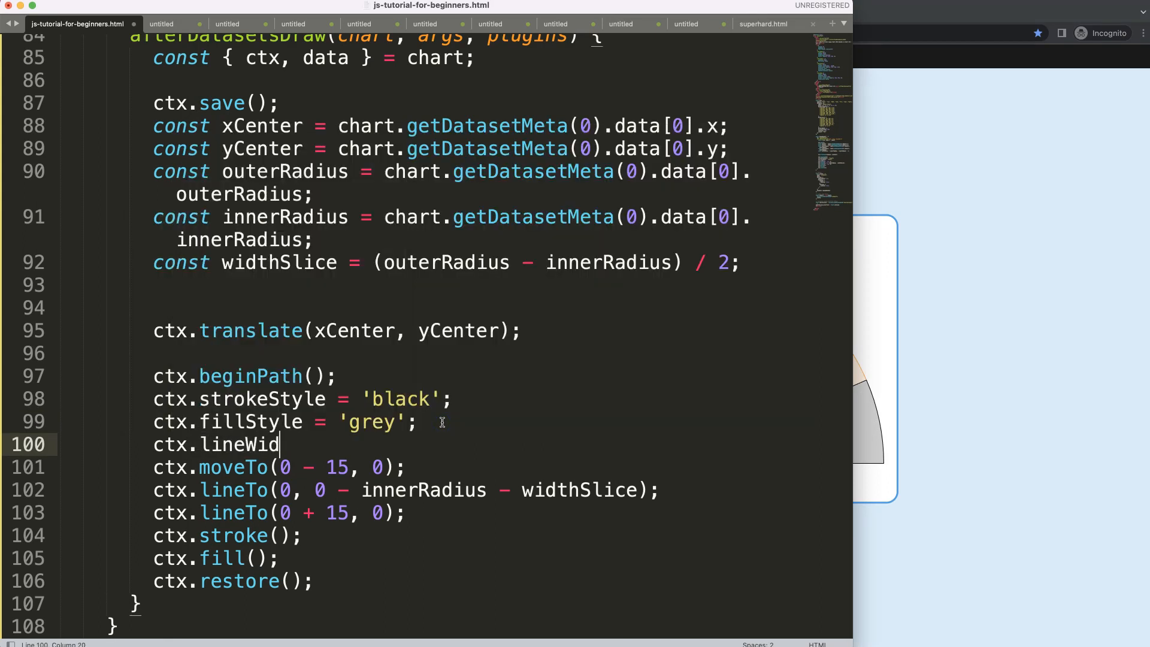
type("th = 3;")
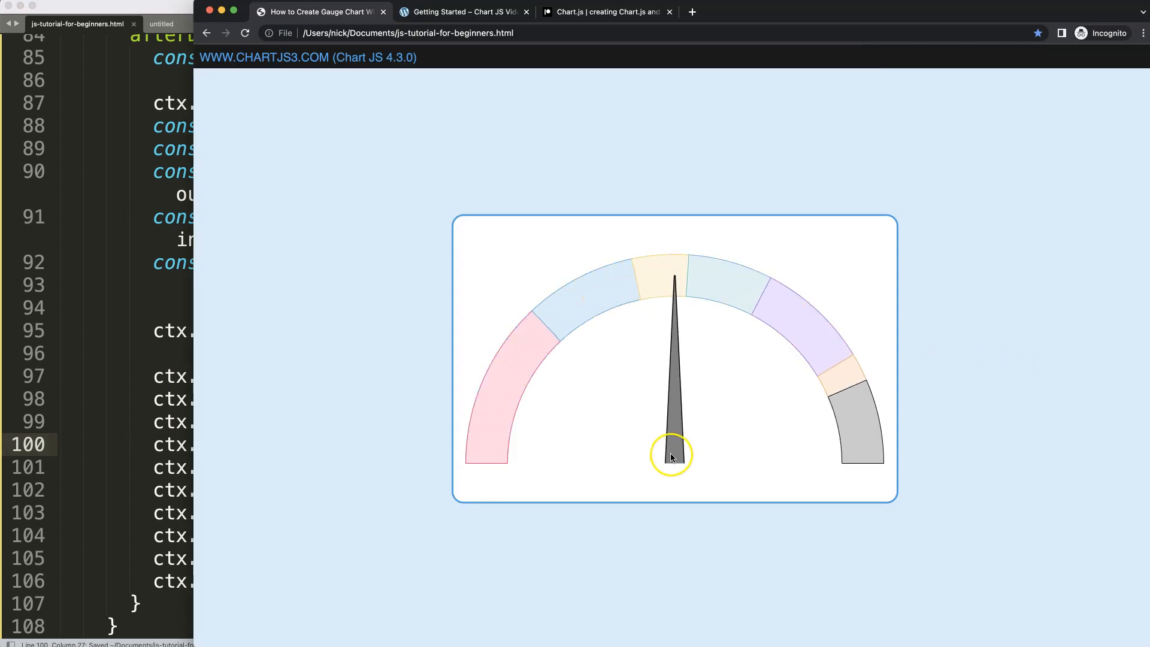
mouse_move(648, 468)
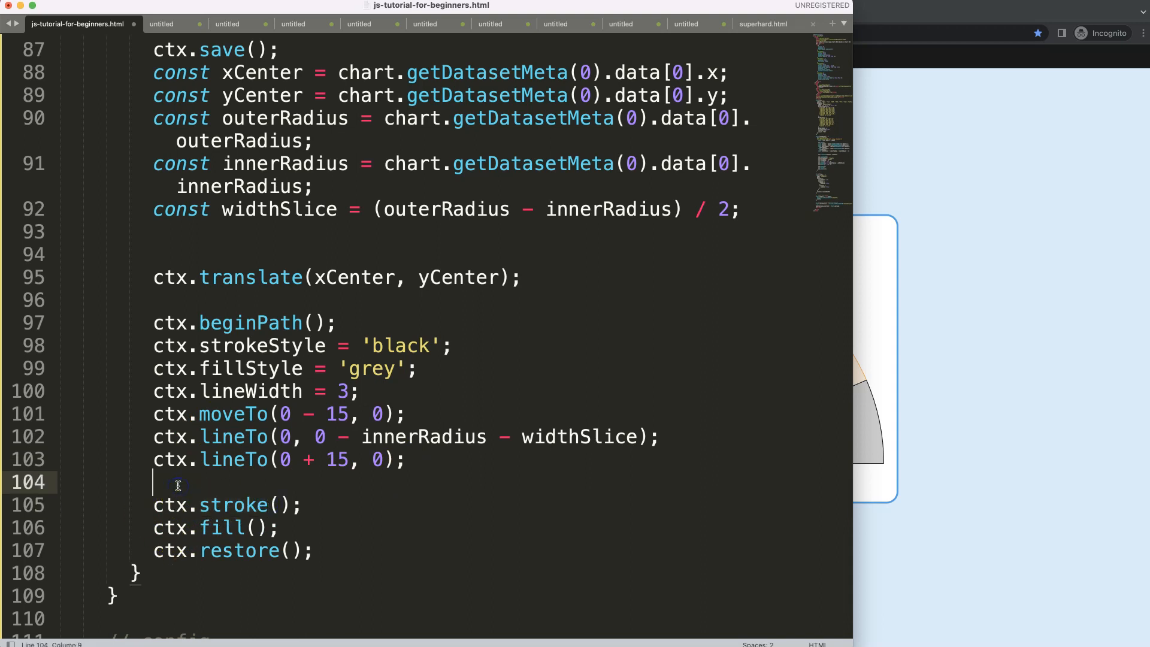
Add ctx.closePath(); before ctx.stroke() and select the stroke line to adjust it
type("ctx.closeP")
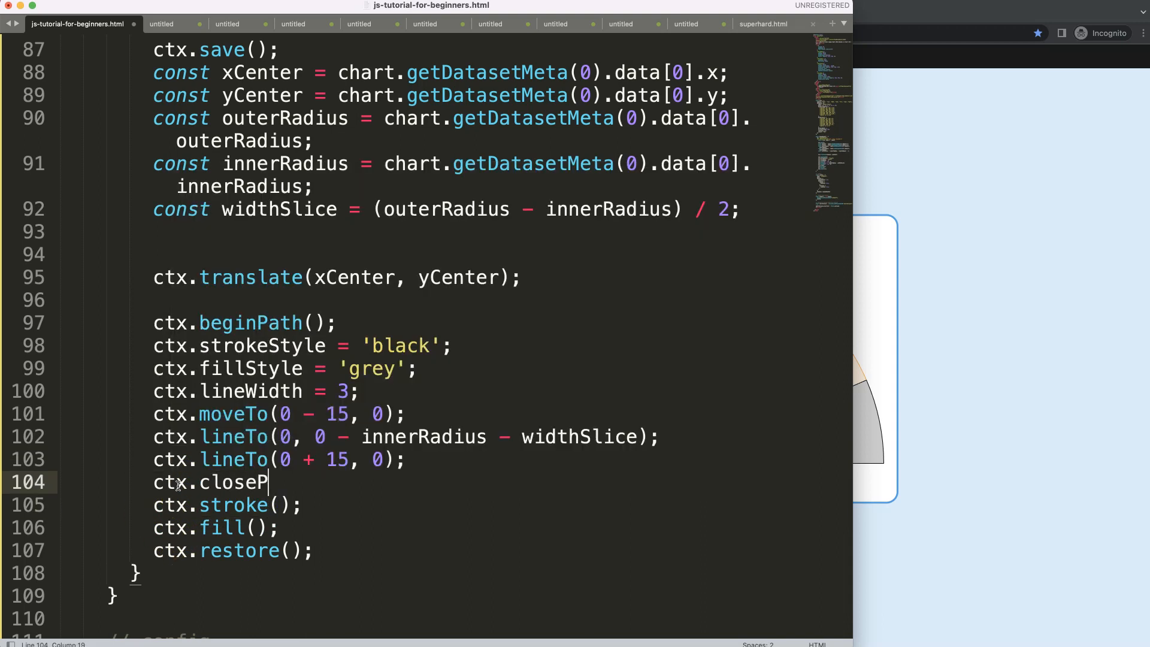
type("ath();")
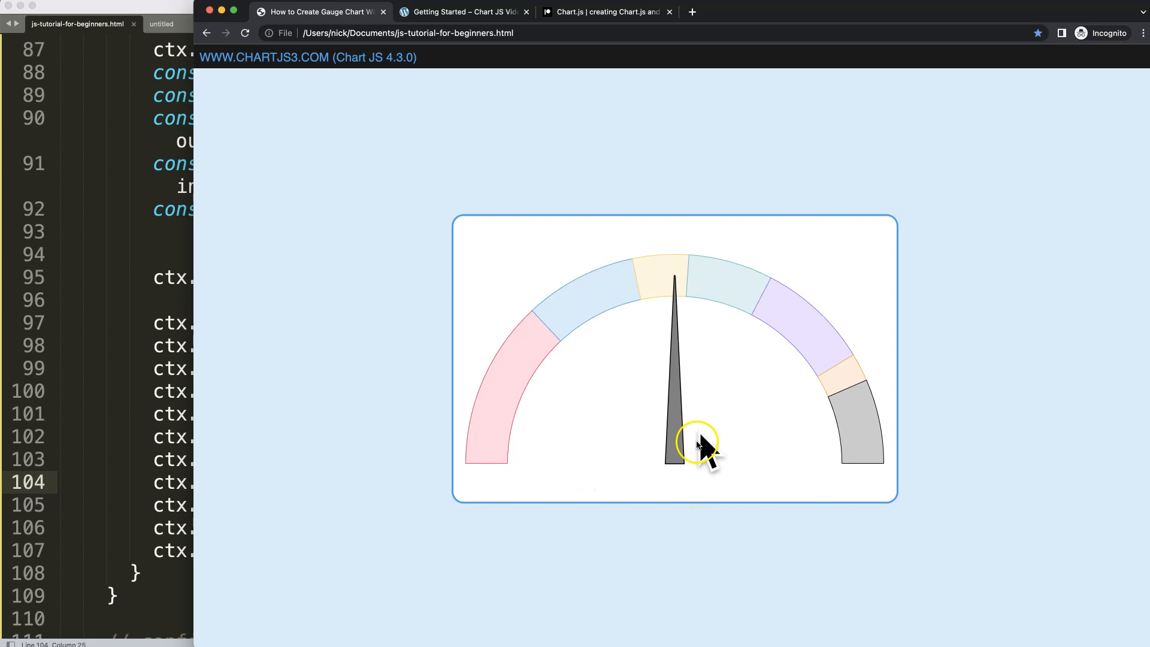
mouse_move(585, 473)
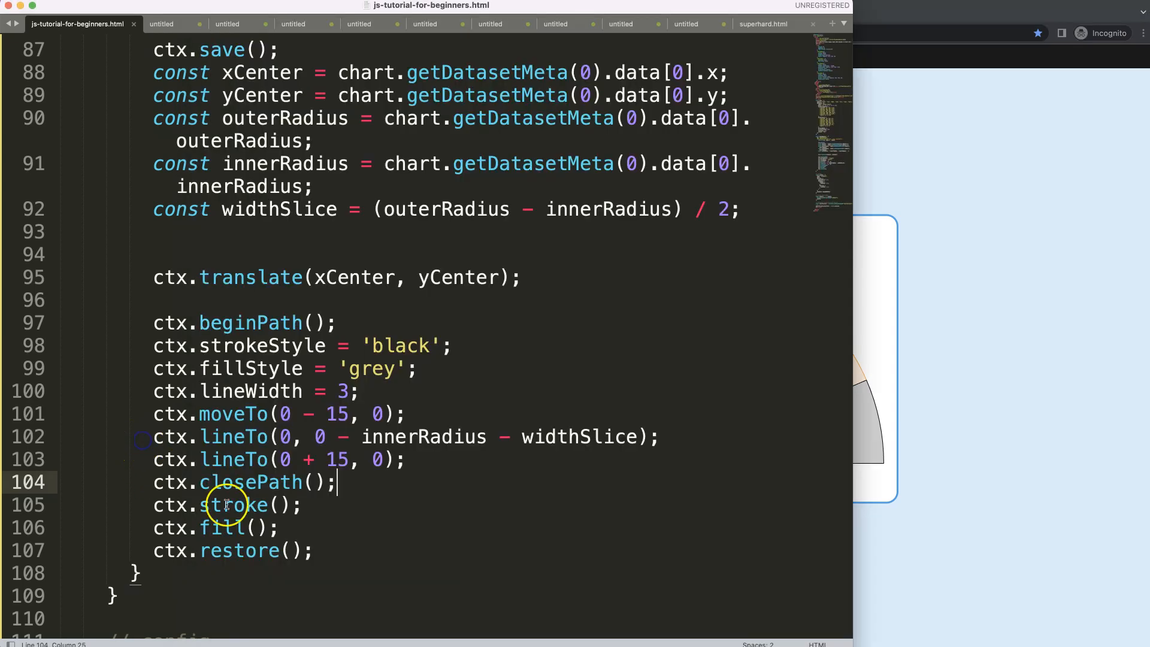
double_click(373, 368)
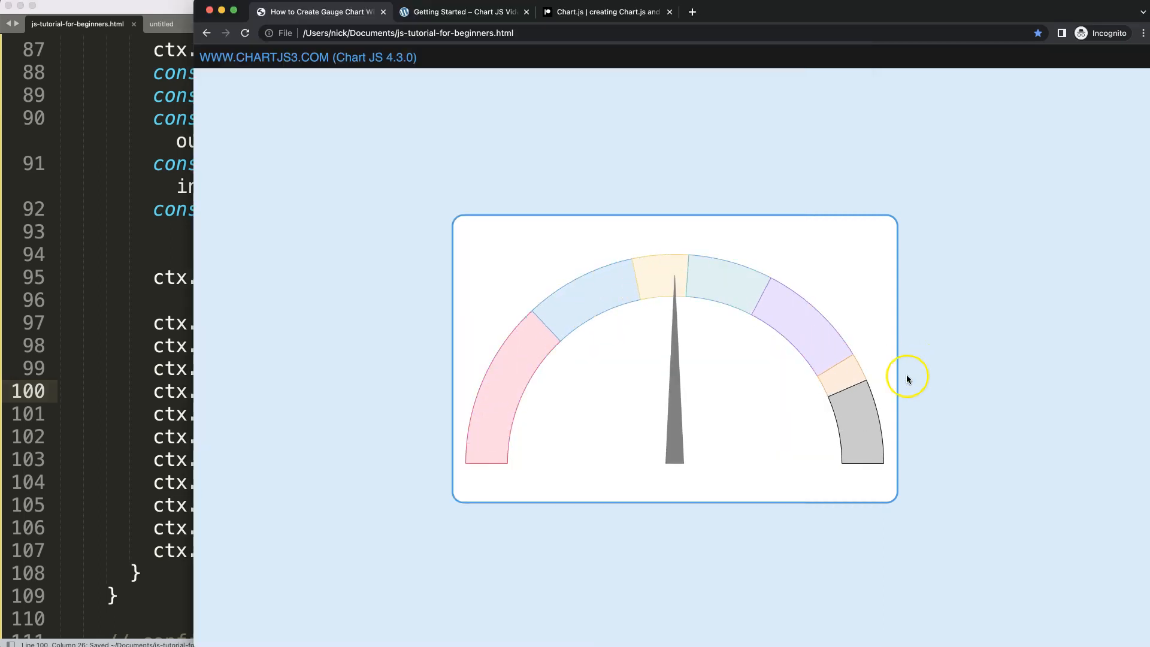
mouse_move(660, 481)
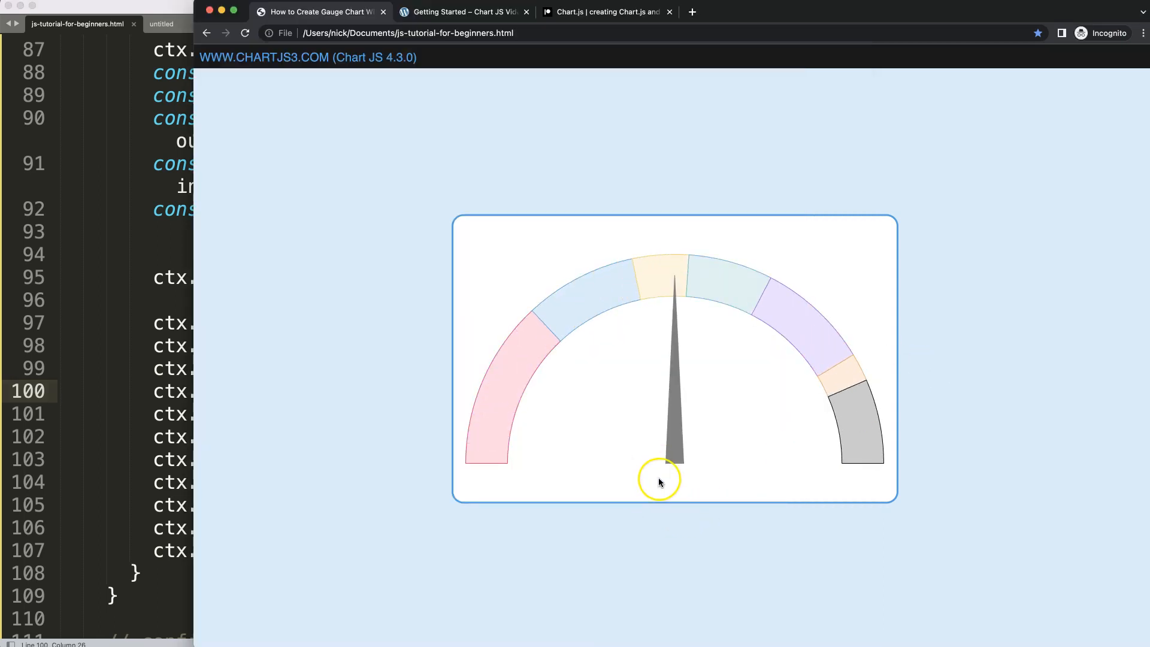
mouse_move(701, 467)
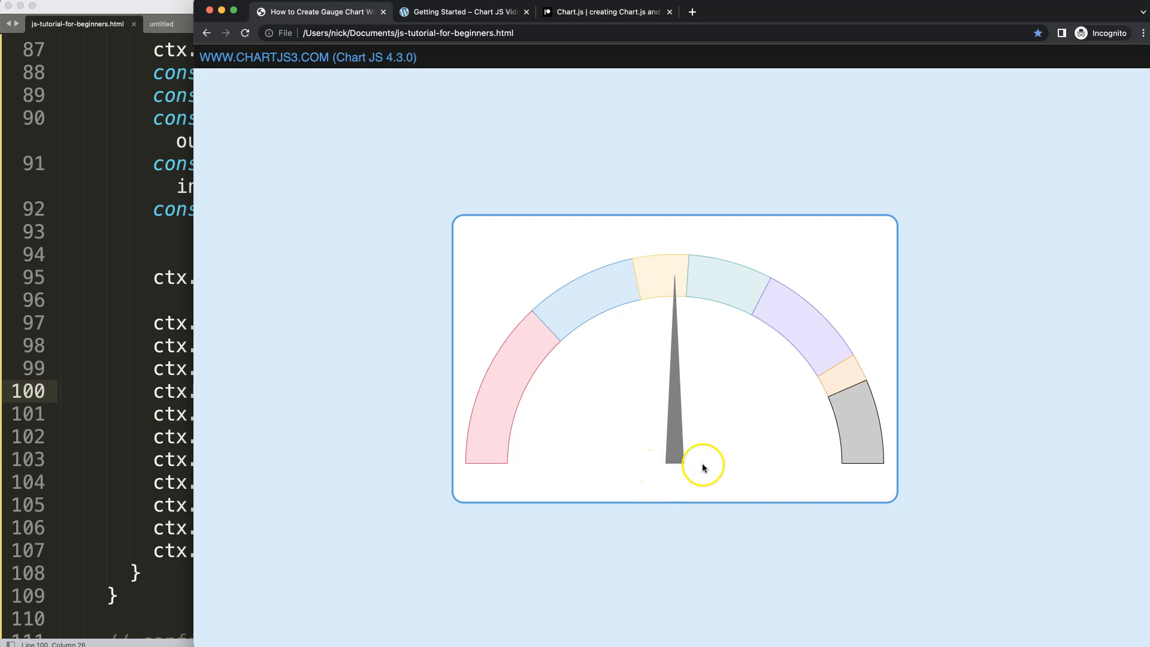